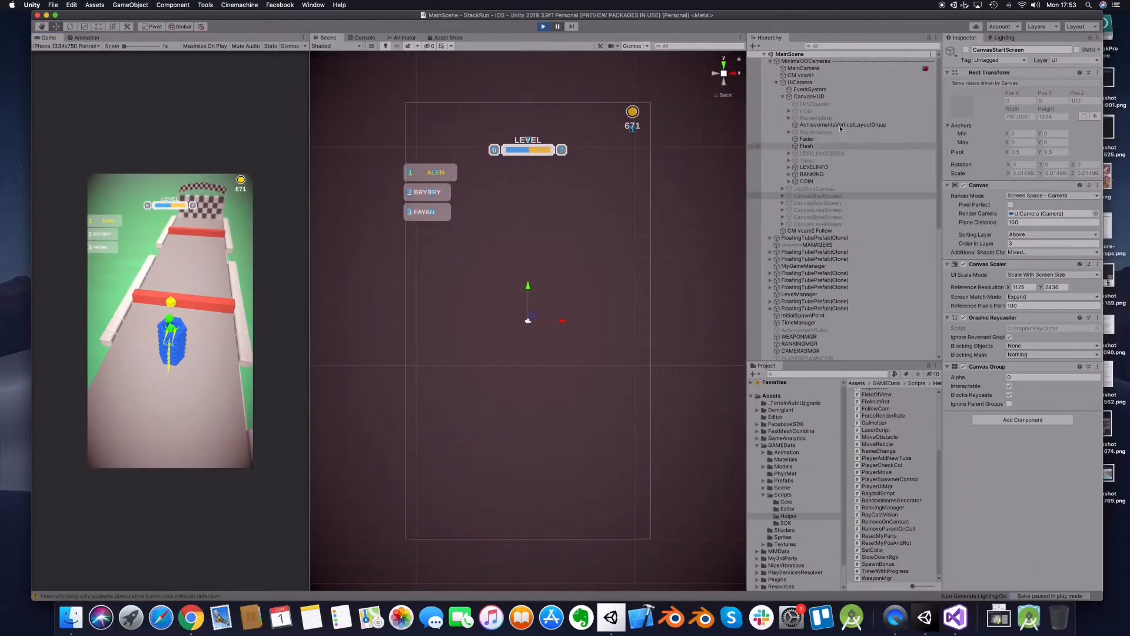
# - Expand RANKING and inspect Ranking (2) plus the first row's Rank, Value and background
pyautogui.click(811, 174)
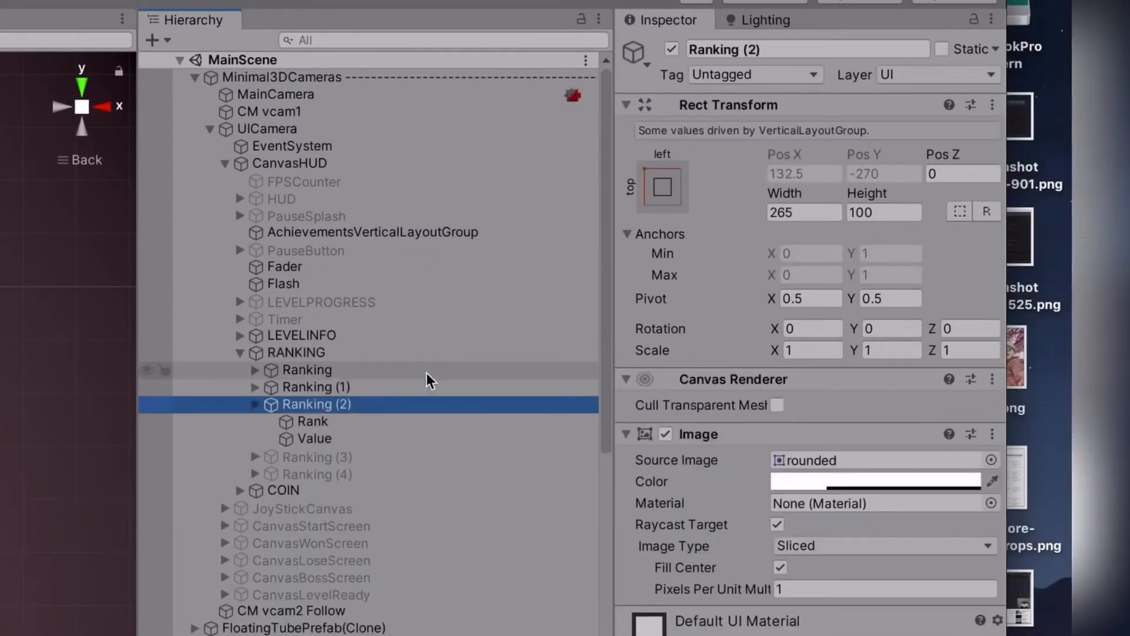
pyautogui.click(253, 404)
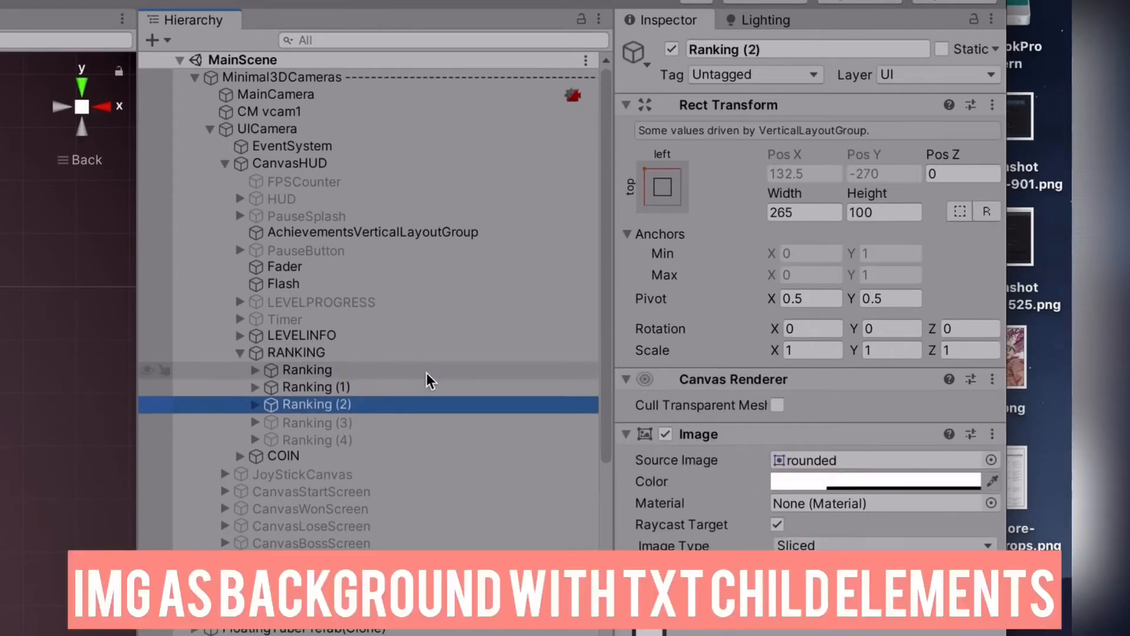
pyautogui.click(306, 369)
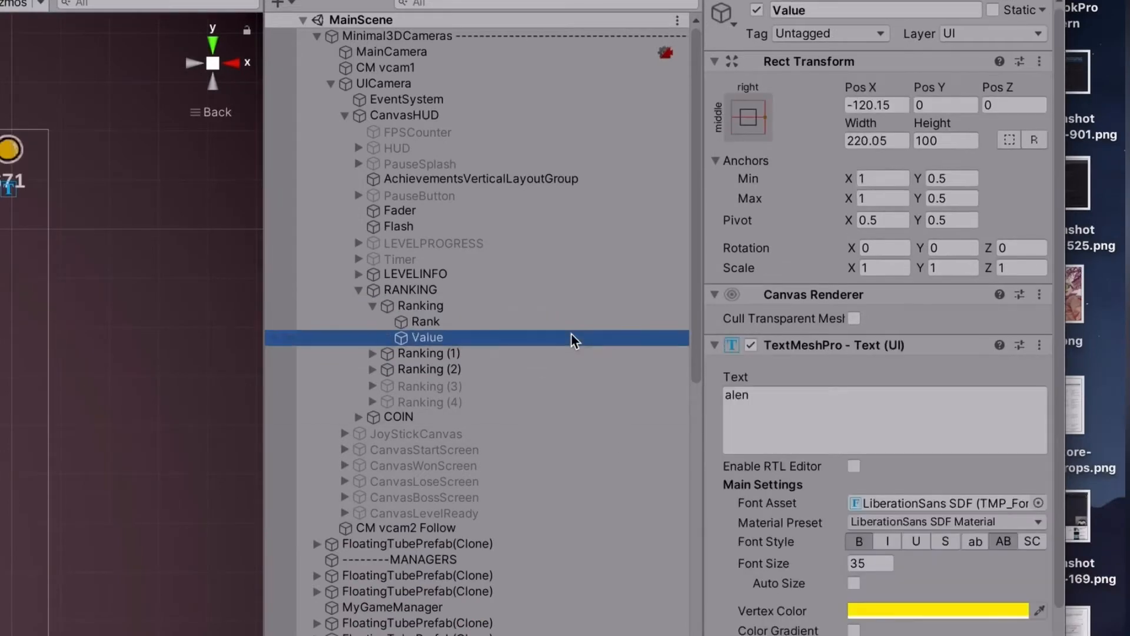
pyautogui.click(425, 322)
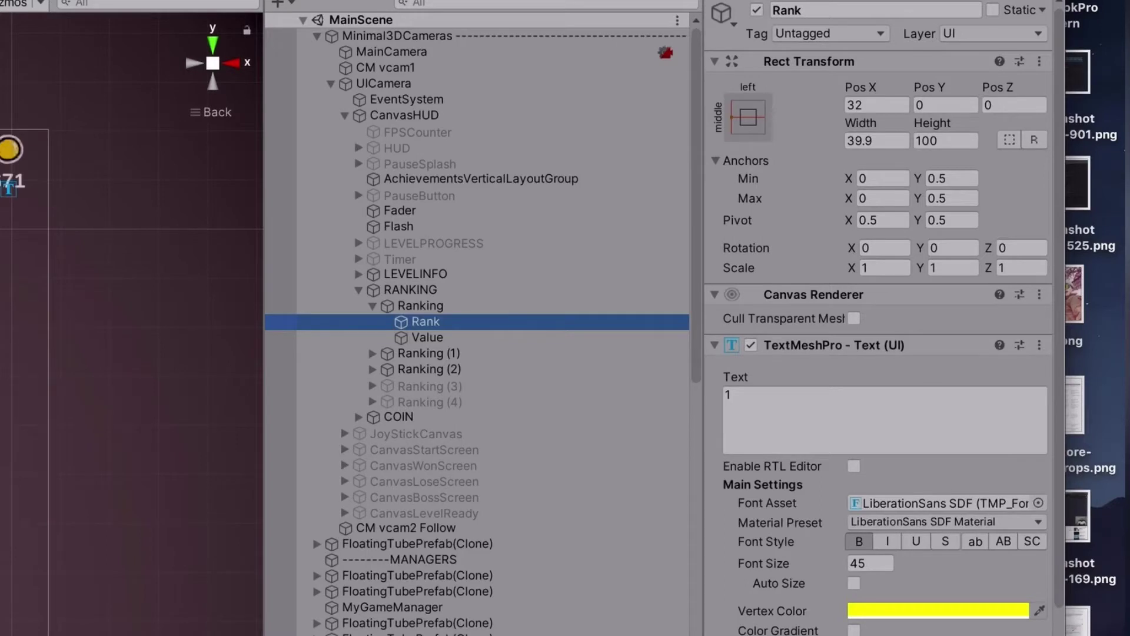
pyautogui.click(427, 337)
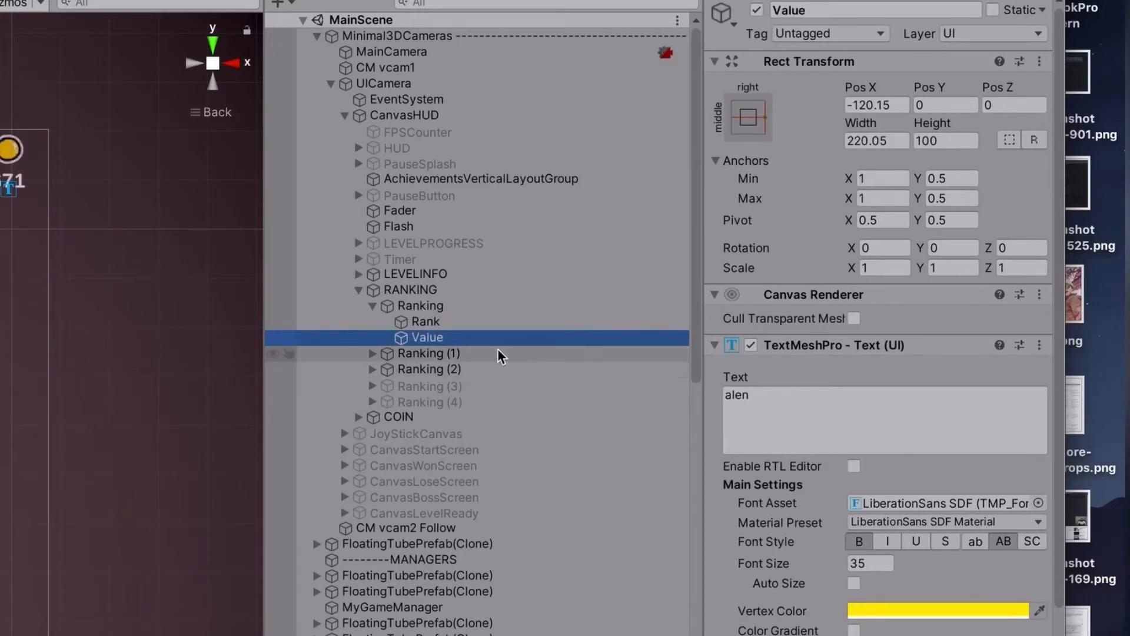
pyautogui.moveTo(507, 354)
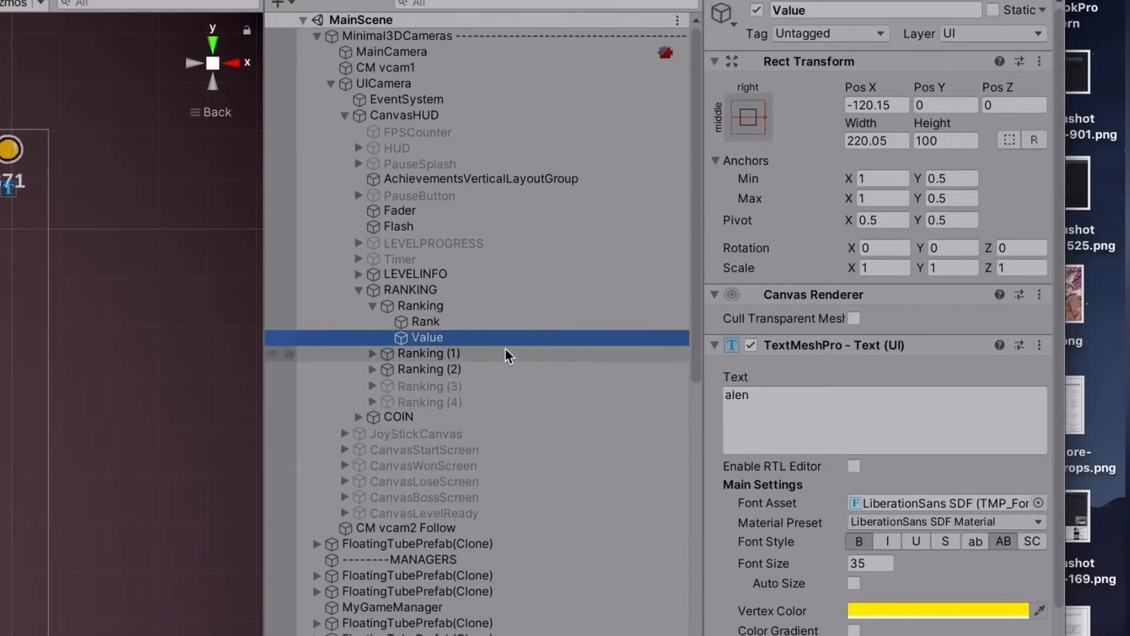
pyautogui.click(429, 368)
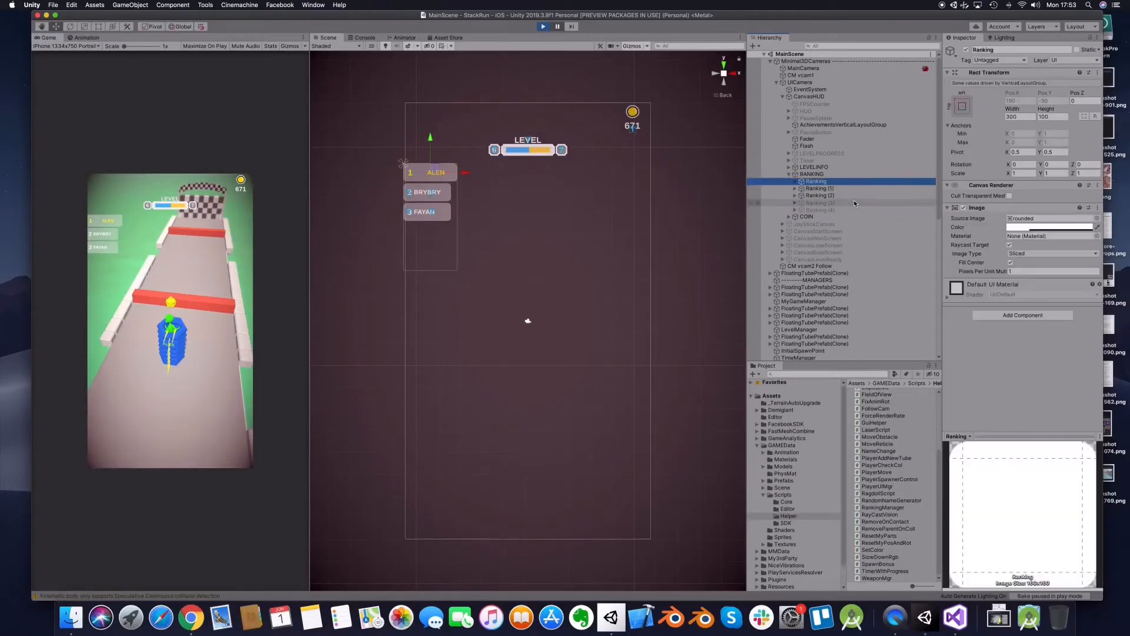
# - Compare Ranking (1), Ranking, Rank and Value text styling, then view UICamera's GUI Manager
pyautogui.click(819, 188)
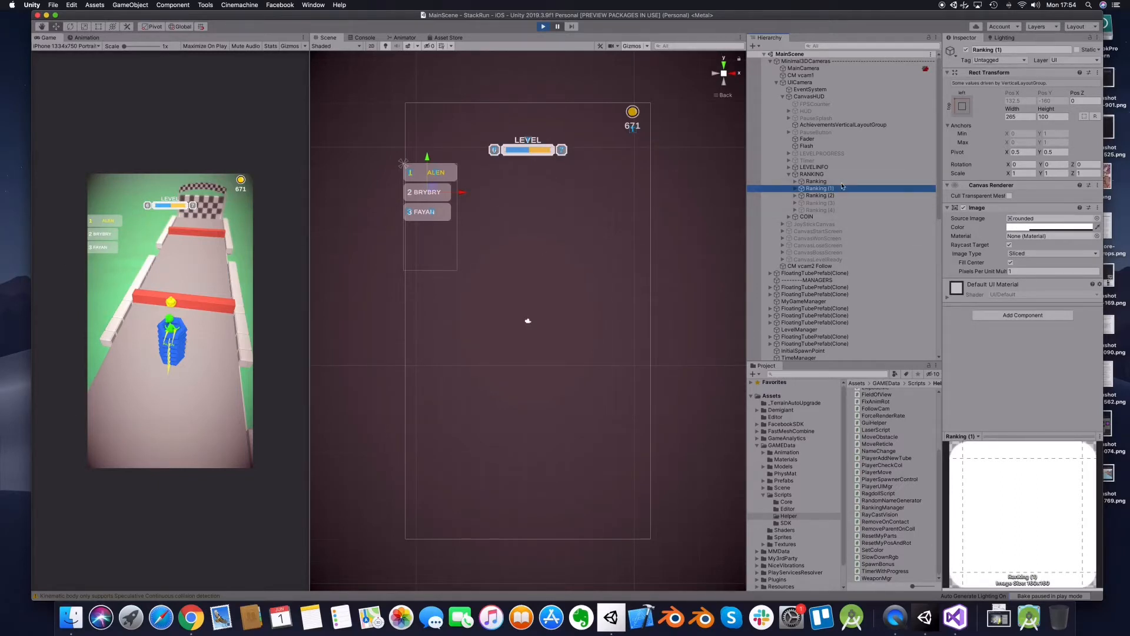
pyautogui.click(816, 181)
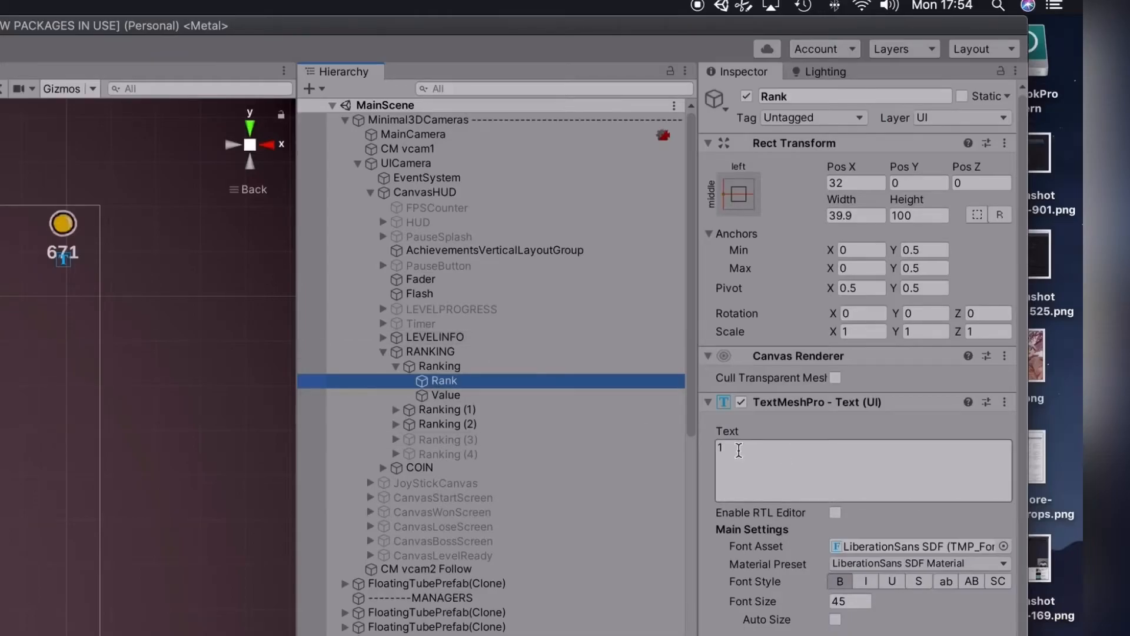
pyautogui.click(440, 365)
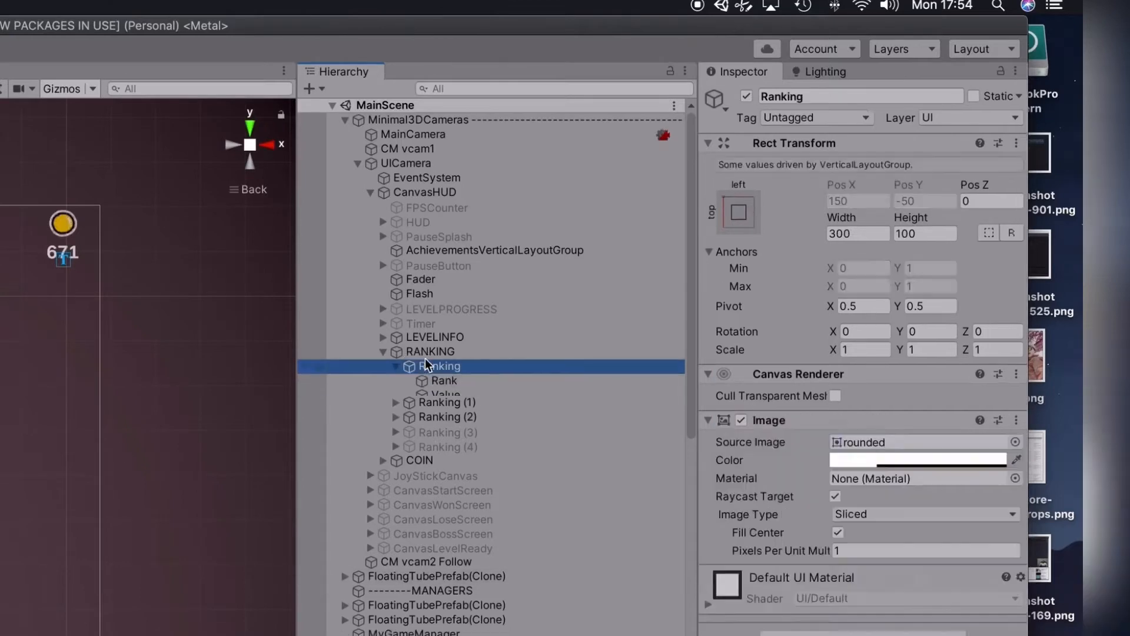
pyautogui.click(410, 366)
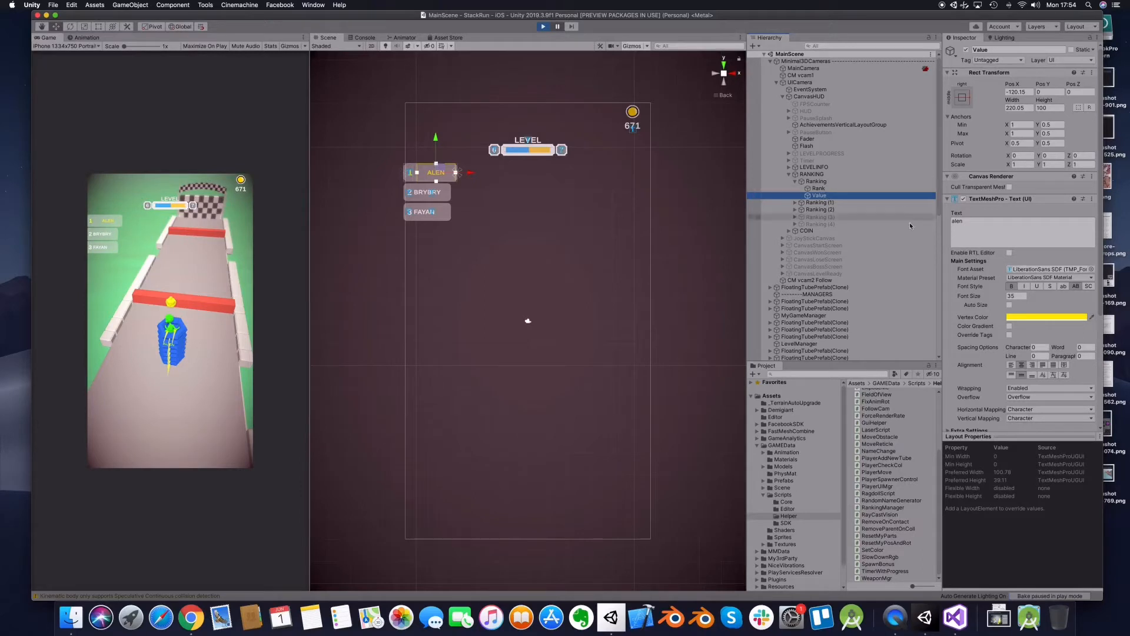
pyautogui.click(817, 180)
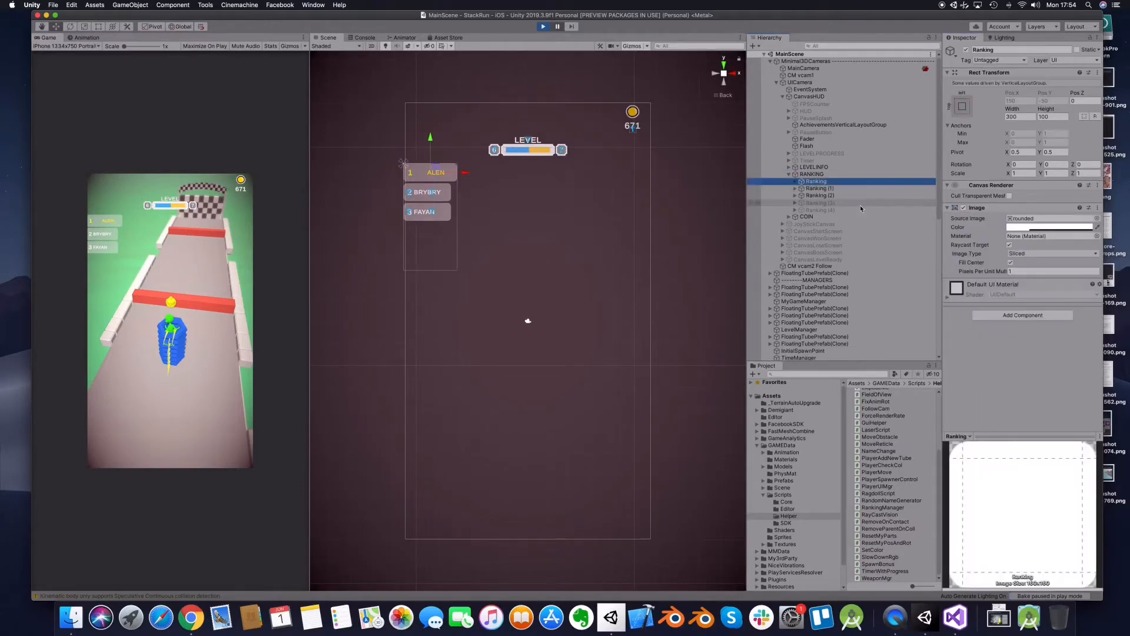
pyautogui.click(816, 188)
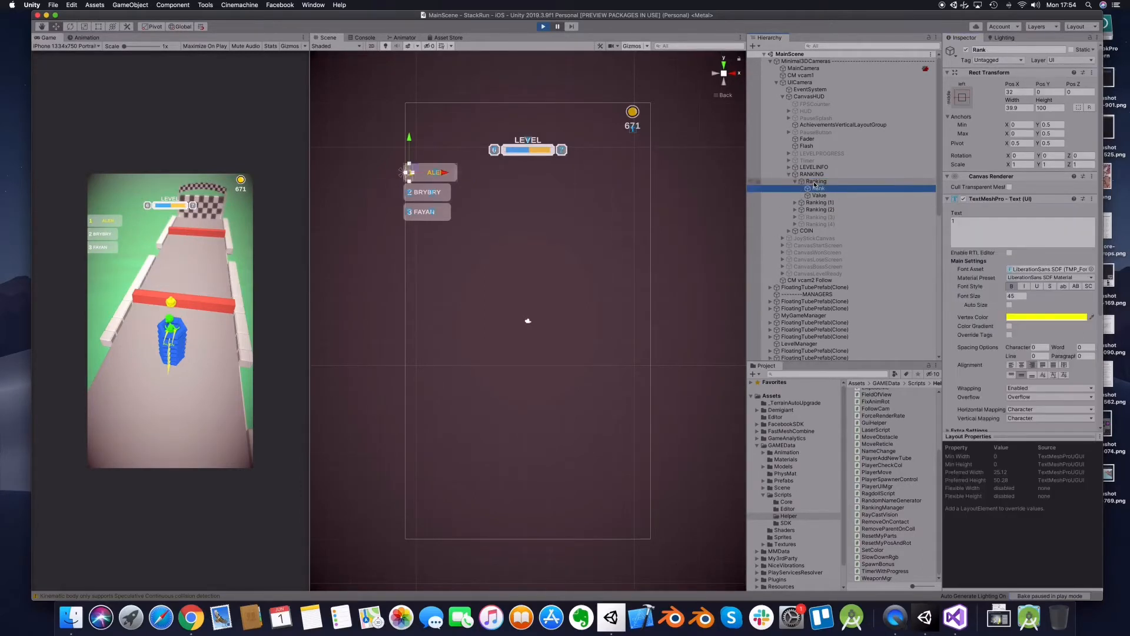
pyautogui.click(818, 194)
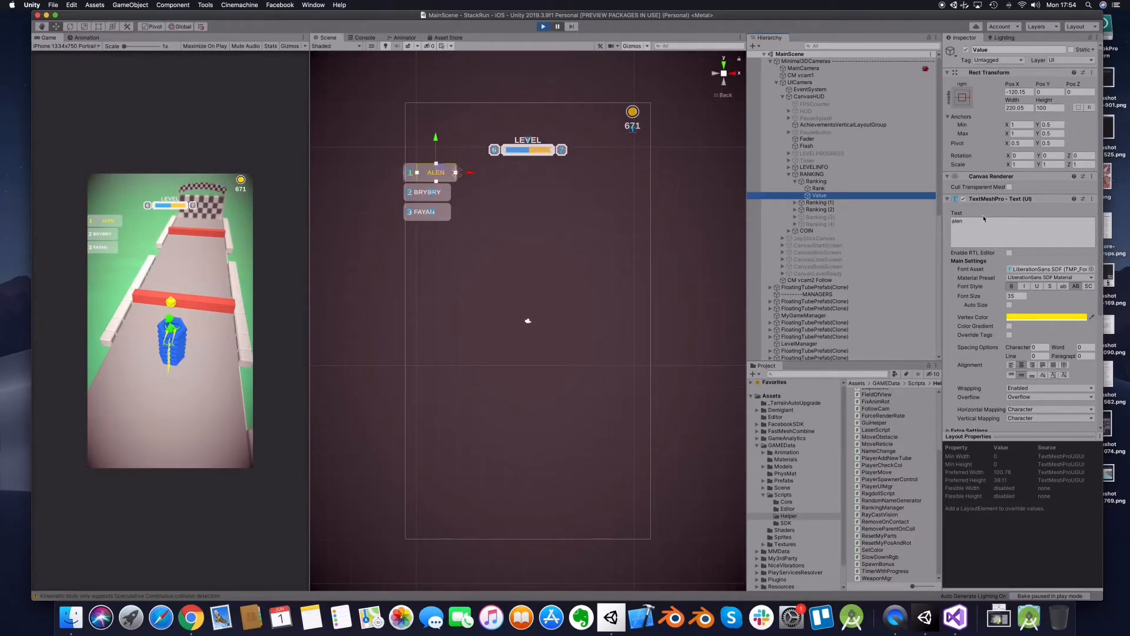
pyautogui.click(799, 83)
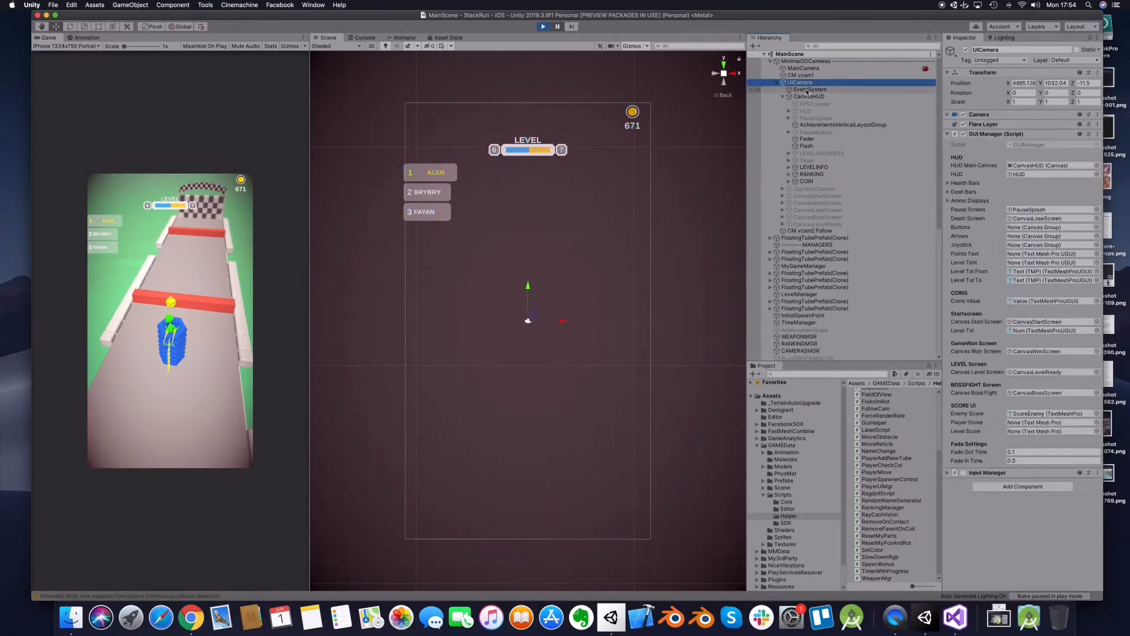
# - Select RANKINGMGR and ping its Txt Ranks and All Oponents references
pyautogui.click(800, 203)
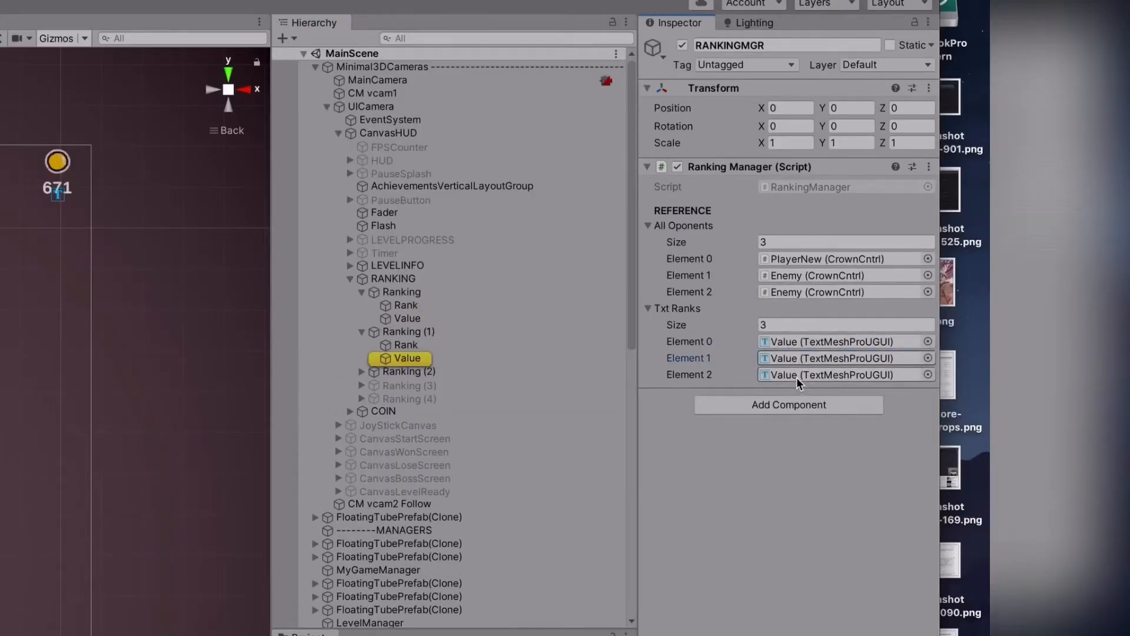
pyautogui.click(406, 358)
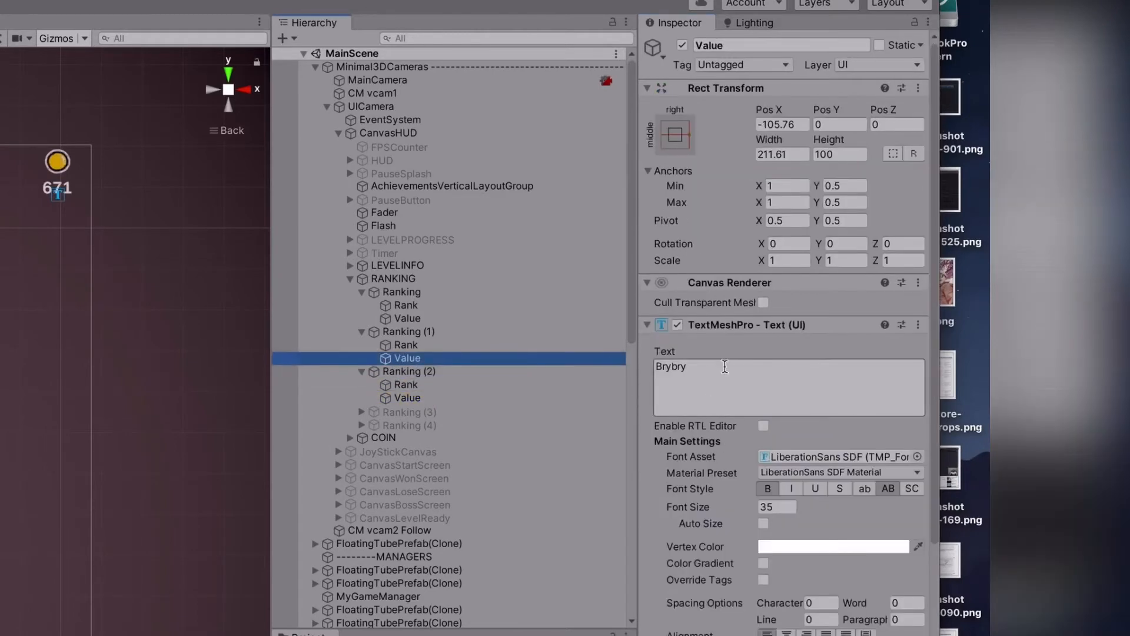
pyautogui.click(387, 132)
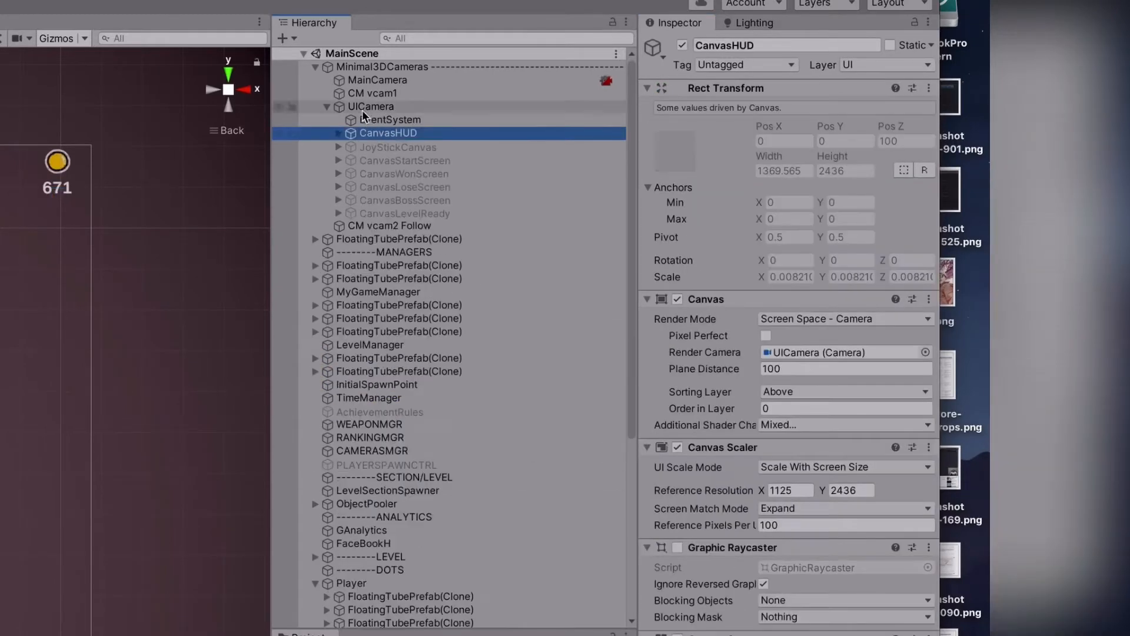
pyautogui.click(370, 437)
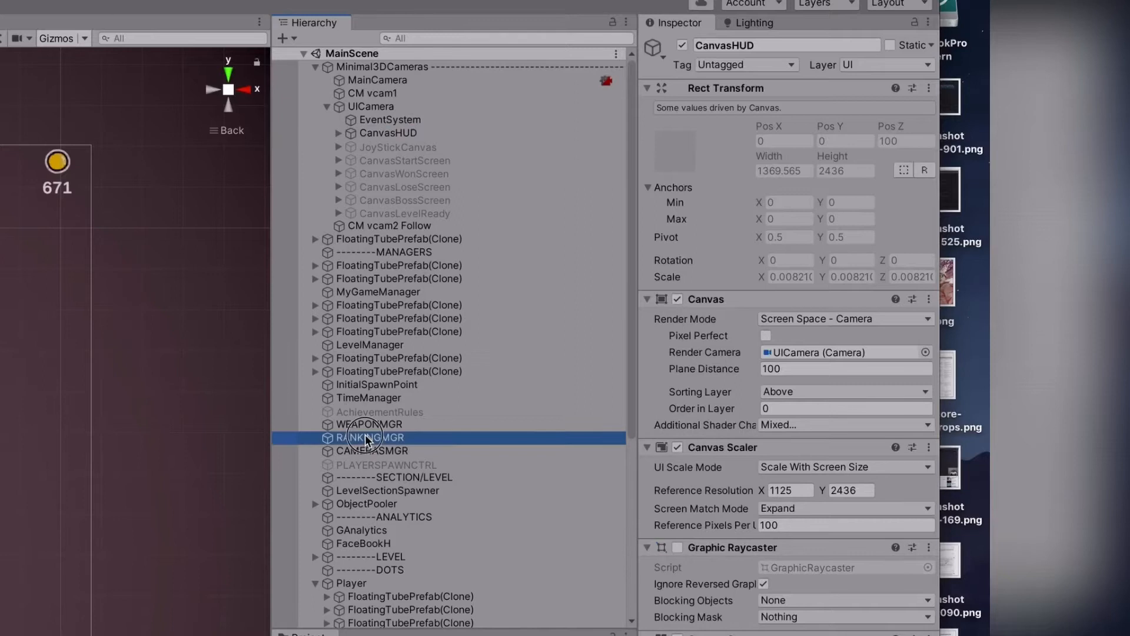
pyautogui.click(369, 437)
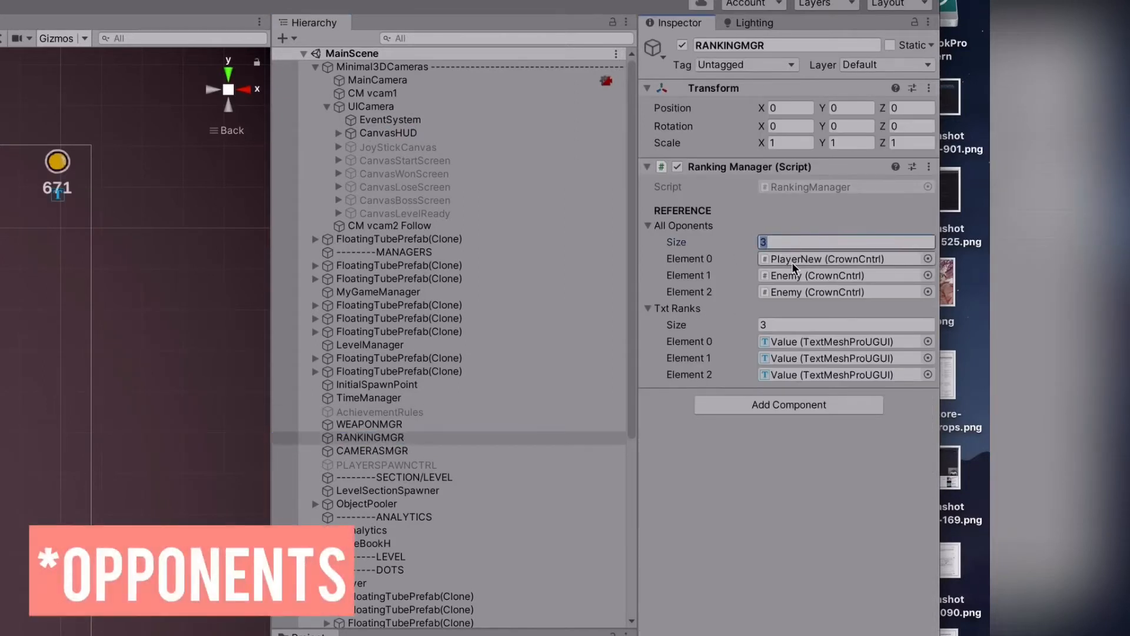
pyautogui.scroll(-3)
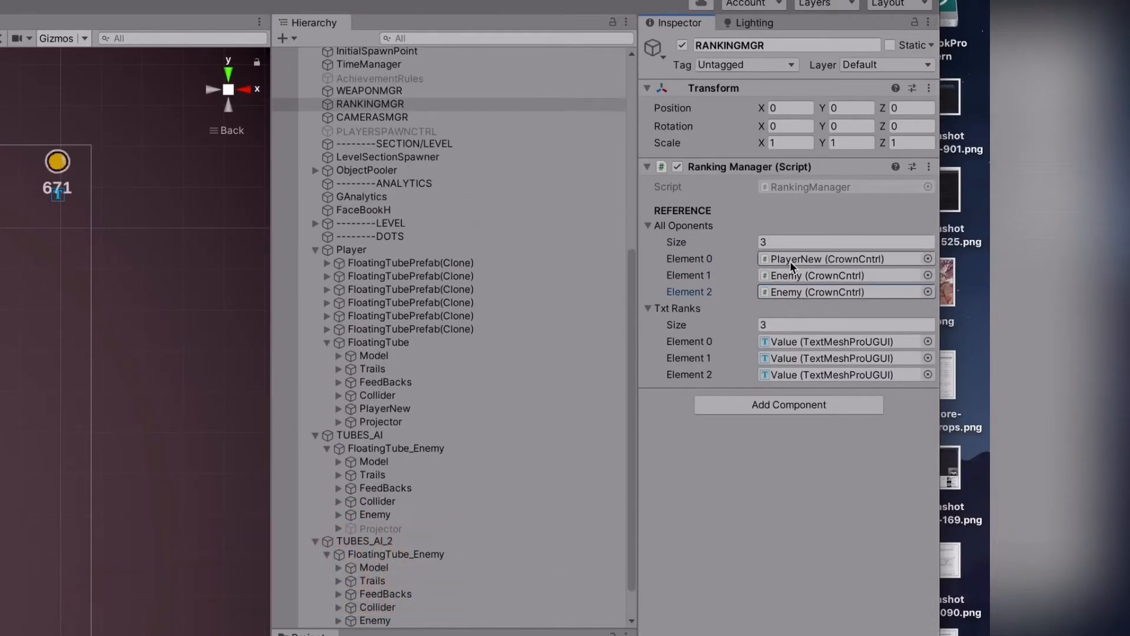
# - Inspect the player's Crown Cntrl and Player UI Mgr scripts and the Enemy tube, then deselect
pyautogui.click(844, 258)
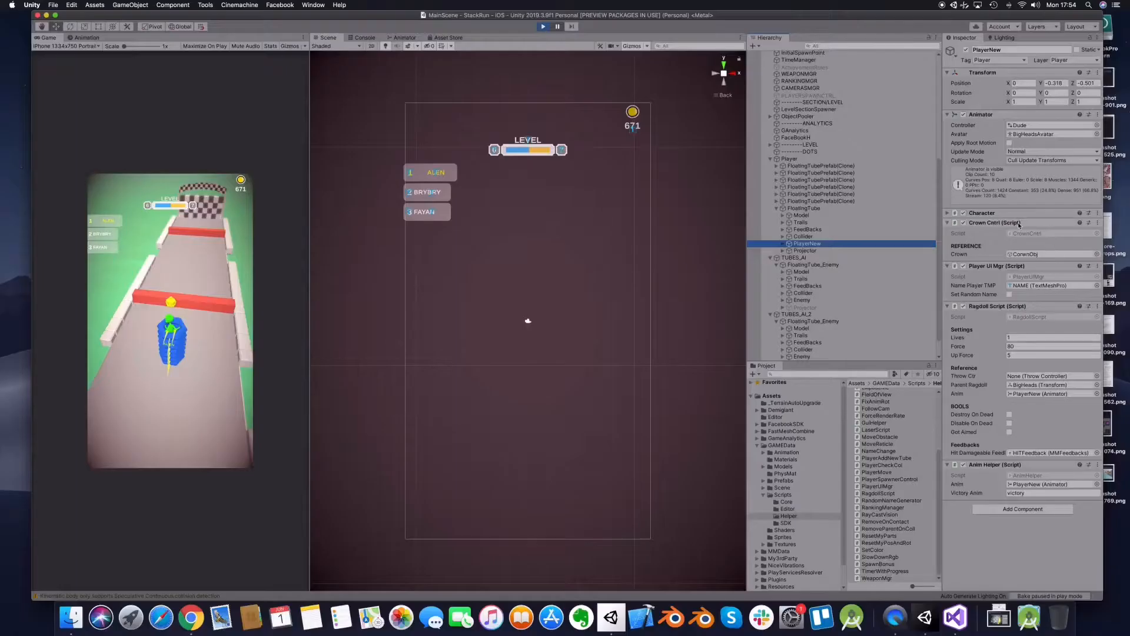
pyautogui.click(803, 292)
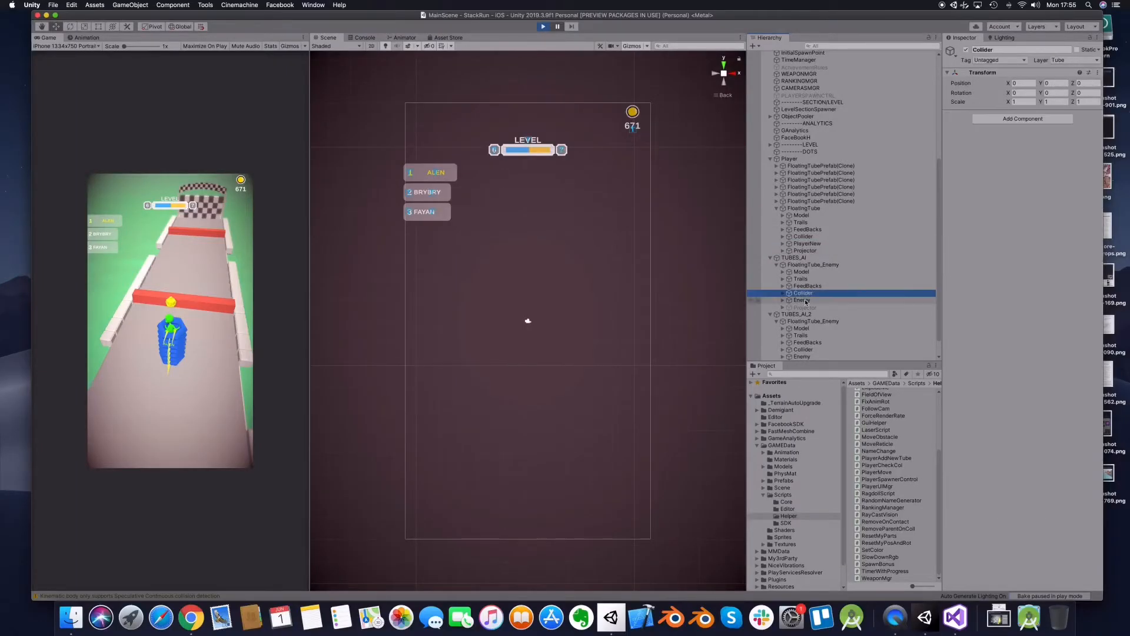
pyautogui.click(802, 301)
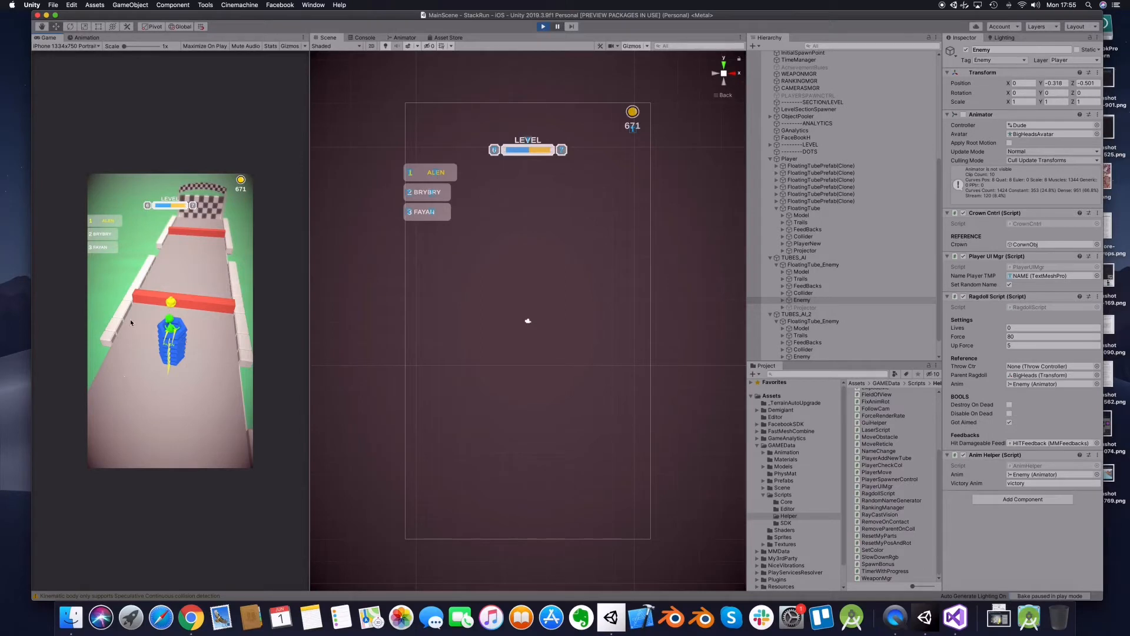
pyautogui.click(789, 54)
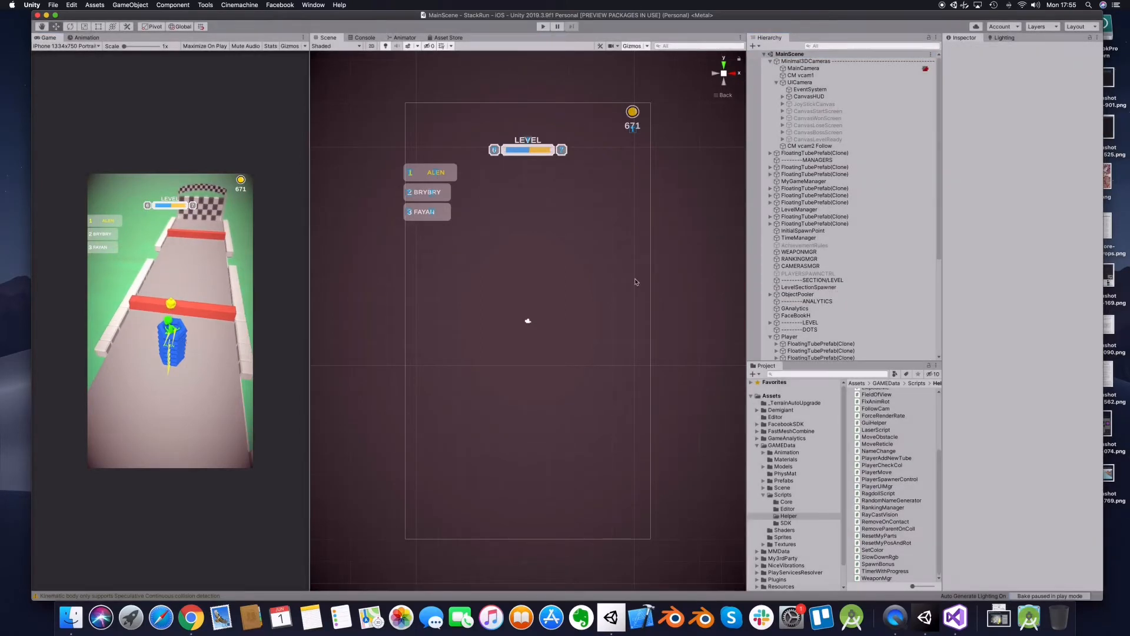
# - Open RankingManager.cs and point to the players.Add line in Start()
pyautogui.click(954, 617)
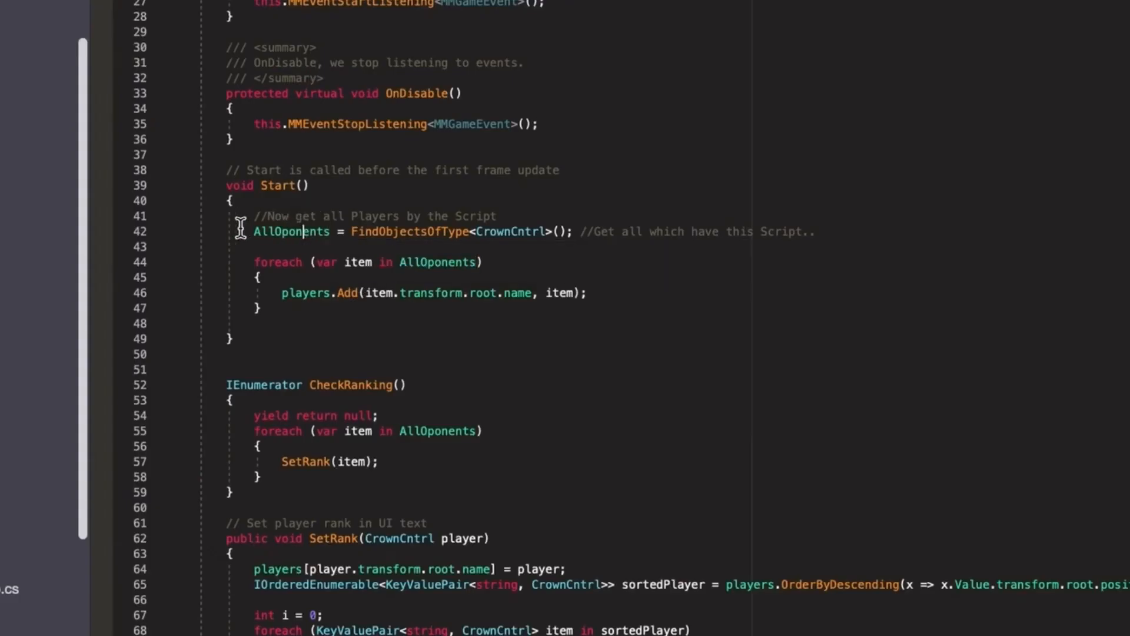
pyautogui.moveTo(369, 231)
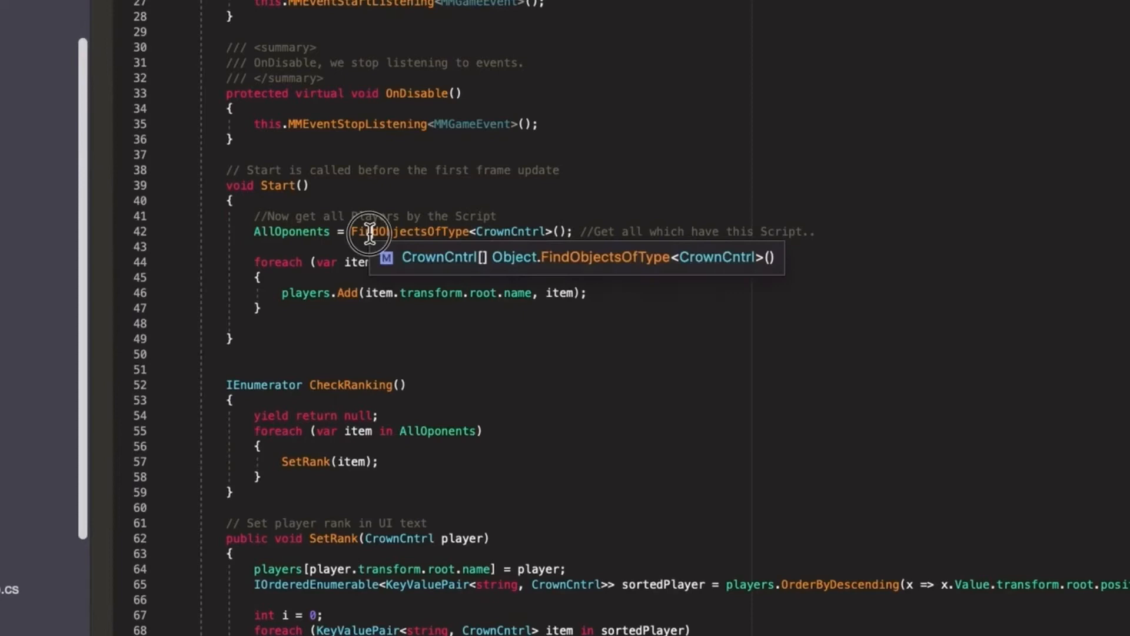
pyautogui.moveTo(475, 231)
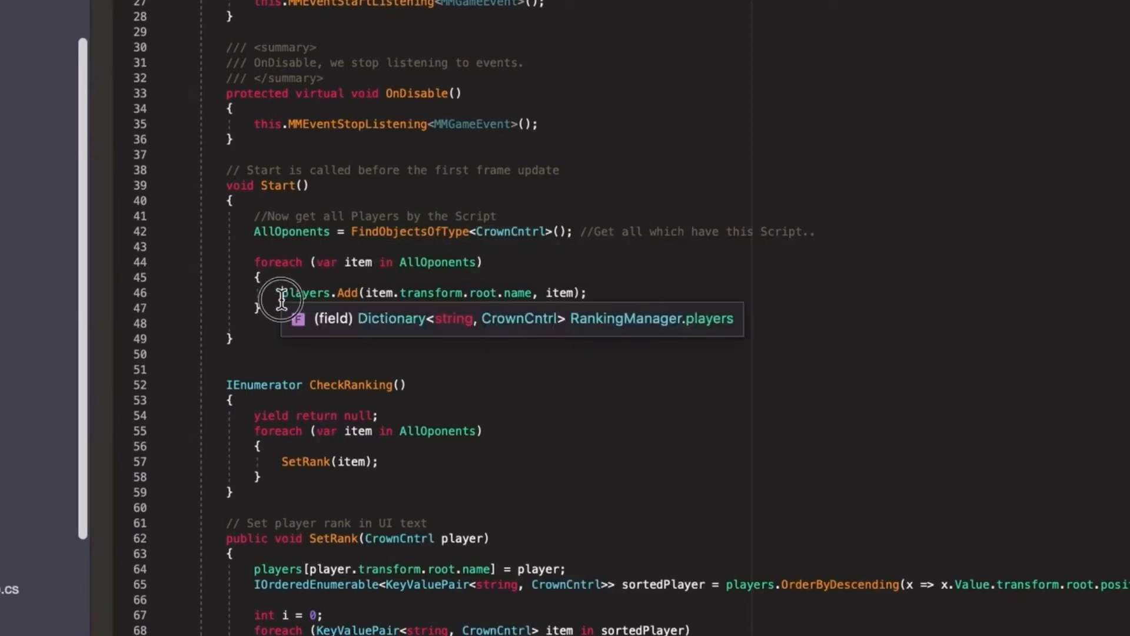
pyautogui.click(304, 292)
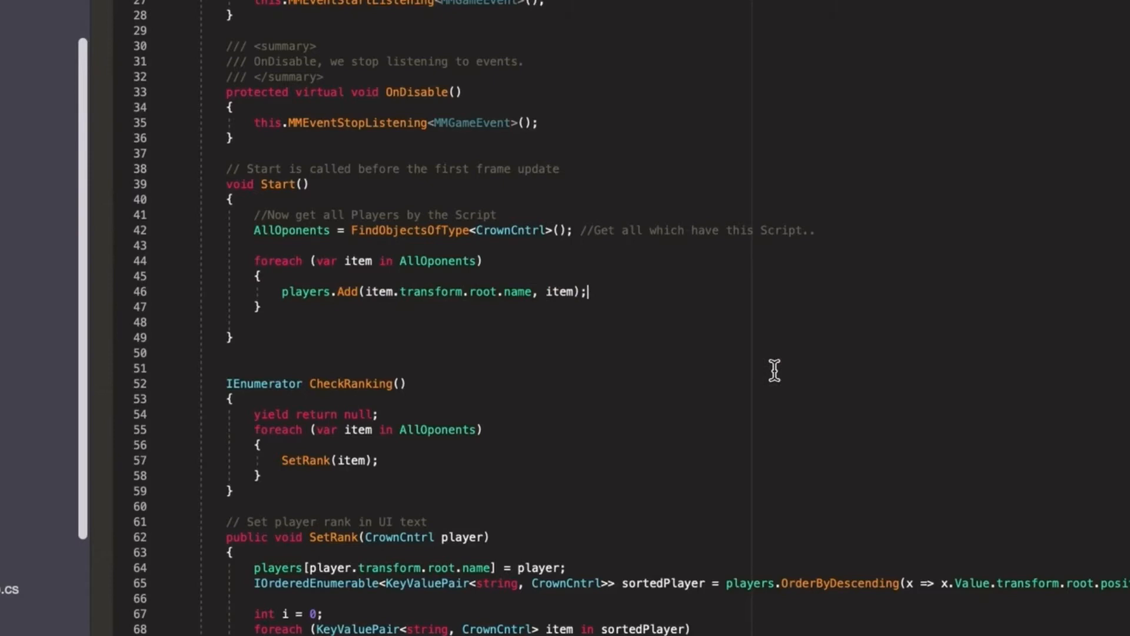
pyautogui.moveTo(292, 291)
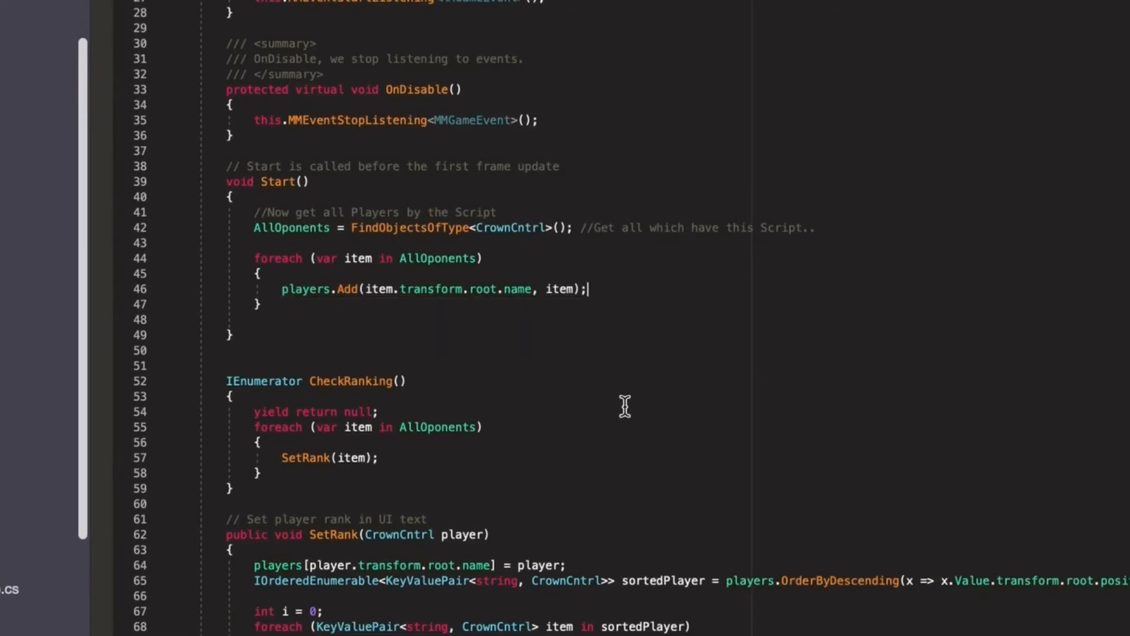
pyautogui.moveTo(714, 423)
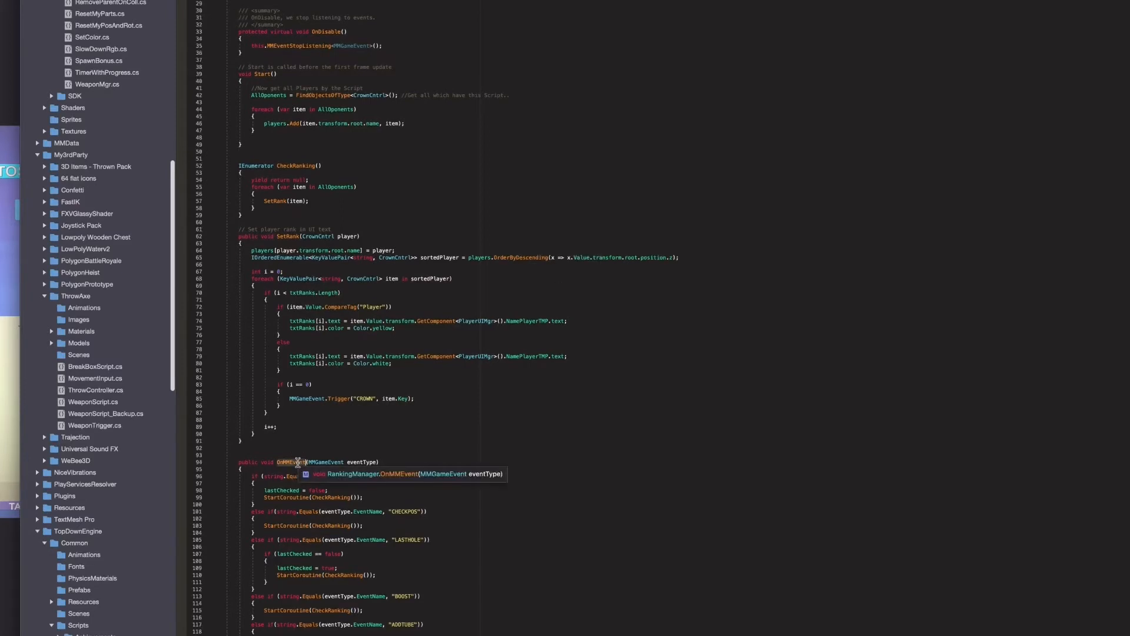
# - Scroll past OnMMEvent in RankingManager.cs and back up to SetRank
pyautogui.scroll(-3)
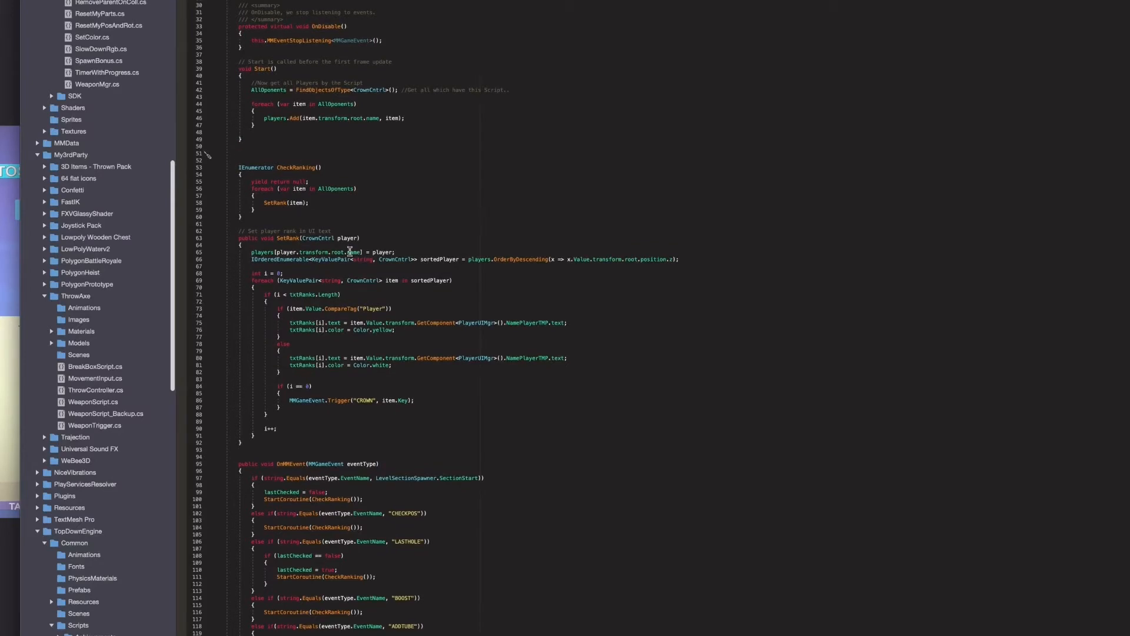
pyautogui.scroll(-3)
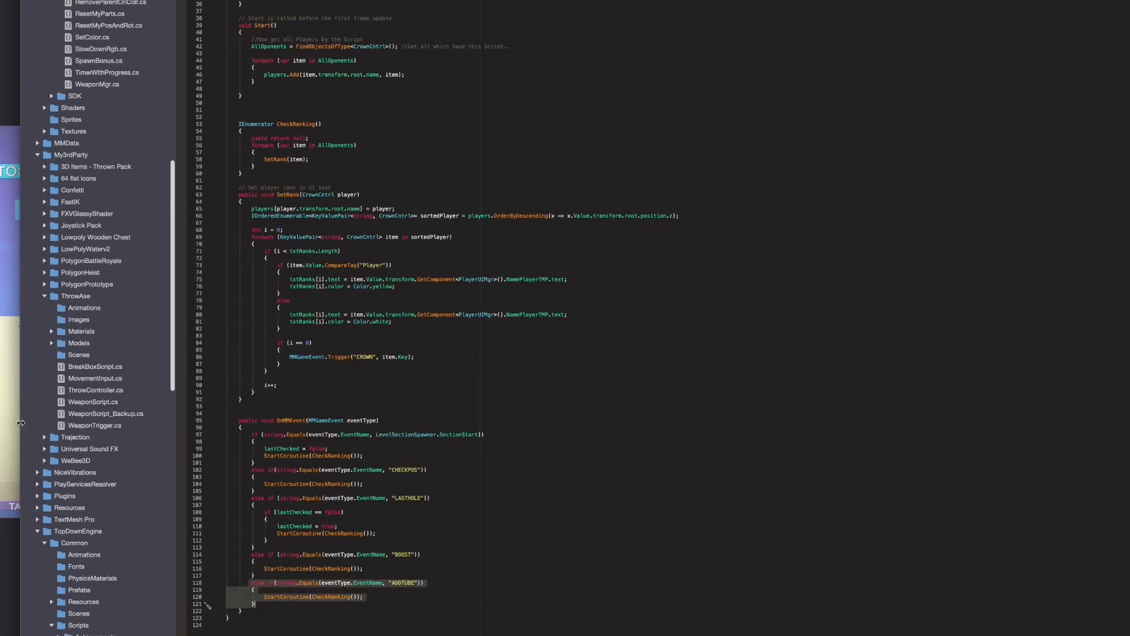
pyautogui.moveTo(331, 603)
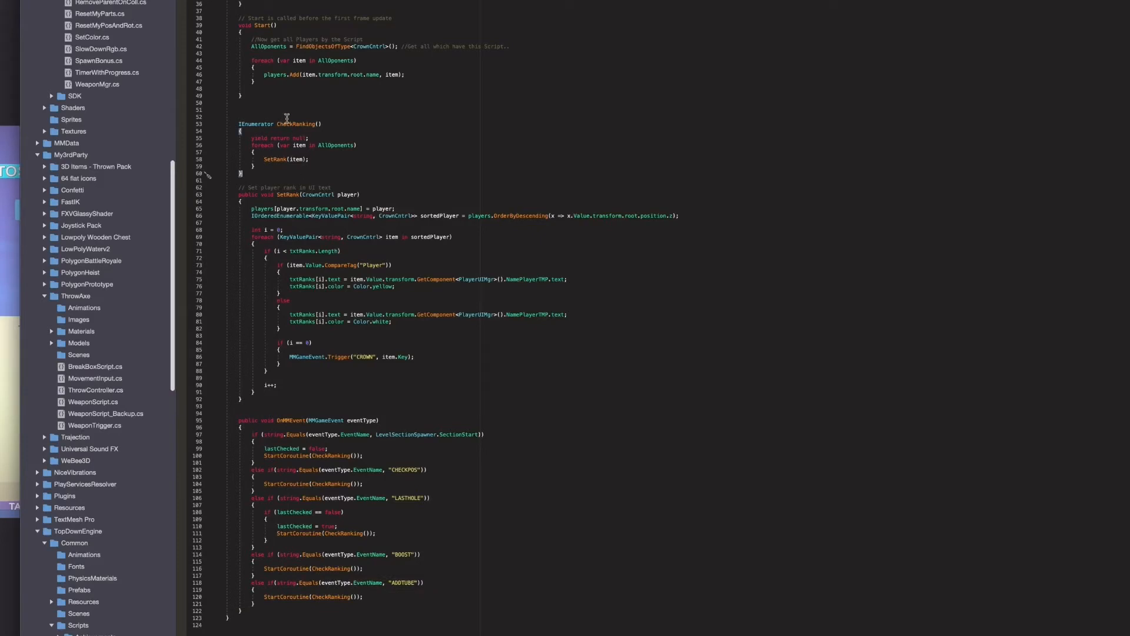
pyautogui.moveTo(371, 144)
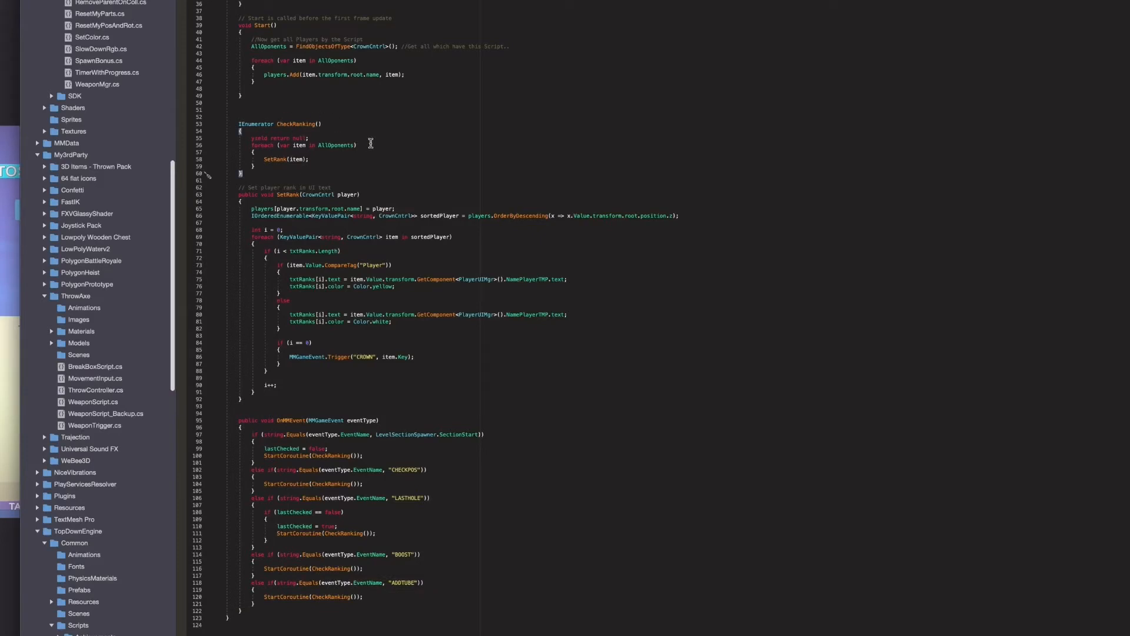
pyautogui.scroll(3)
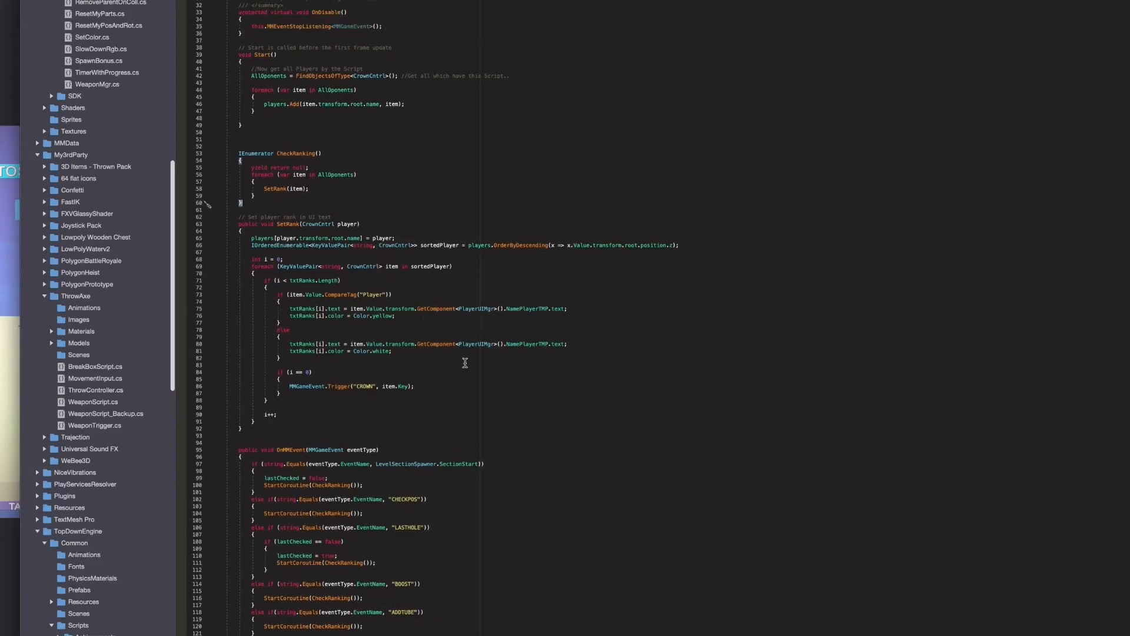
pyautogui.scroll(3)
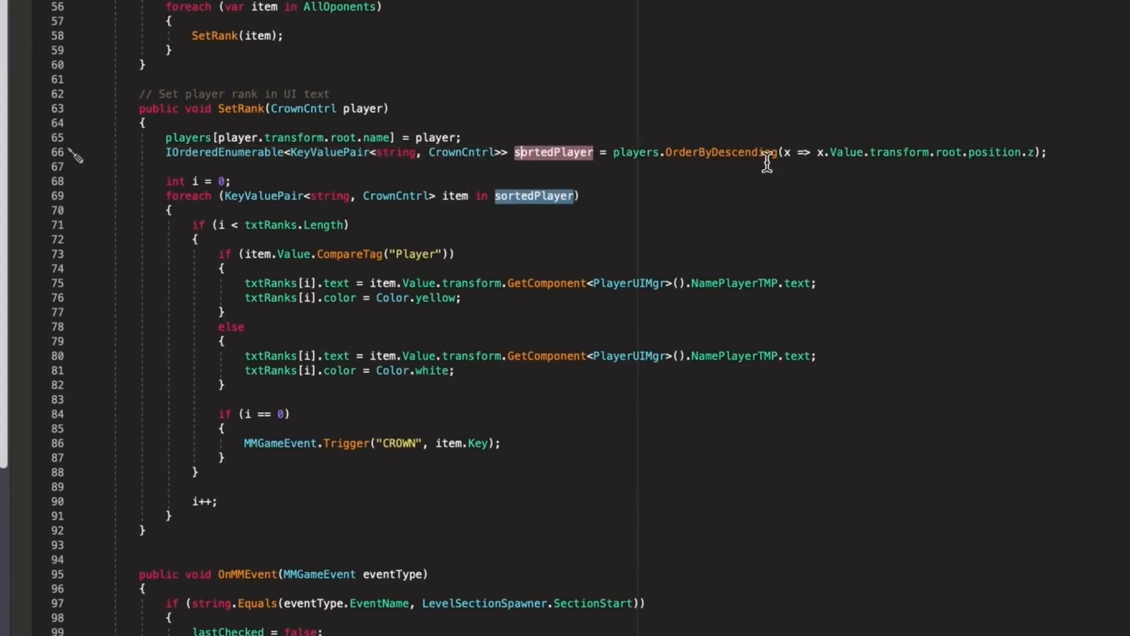
pyautogui.moveTo(1031, 152)
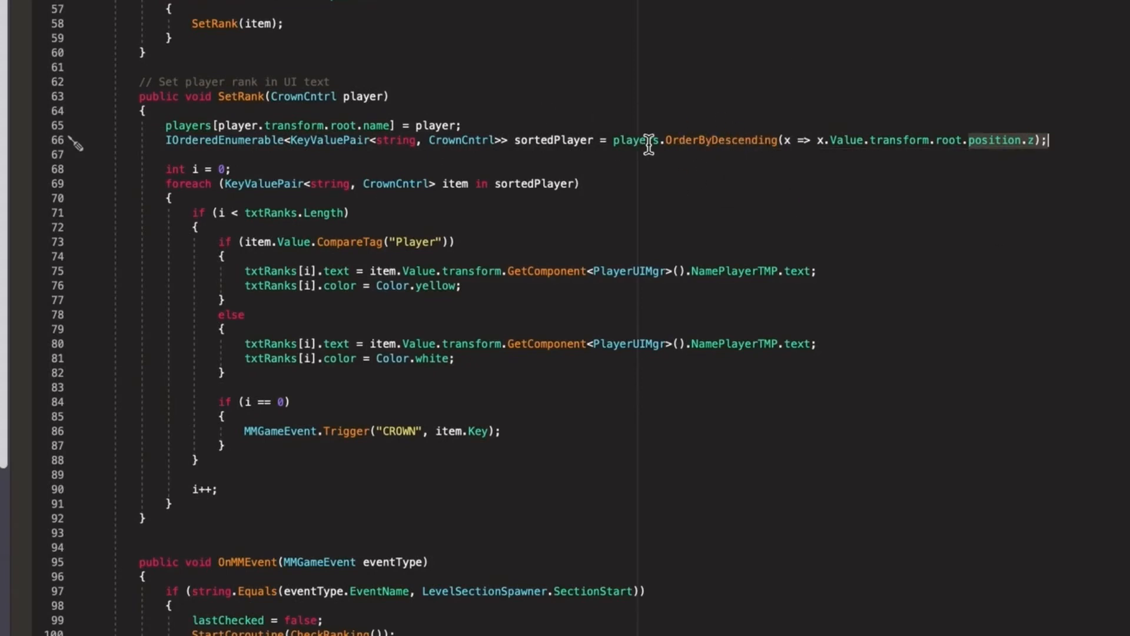
pyautogui.moveTo(663, 137)
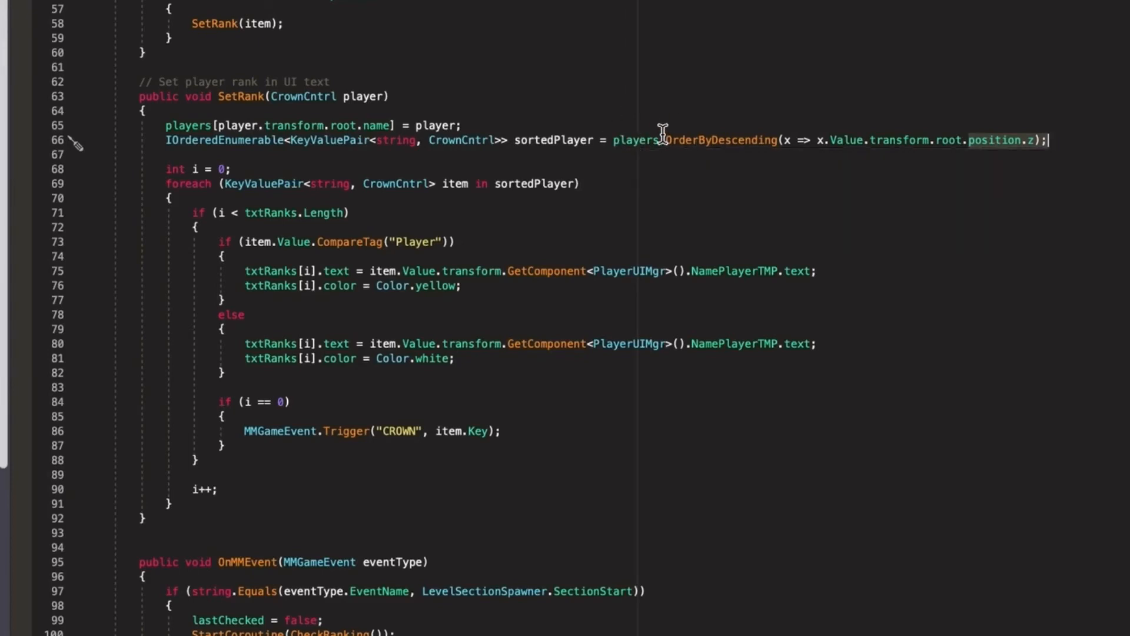
# - Highlight every txtRanks occurrence from line 71 within SetRank
pyautogui.scroll(3)
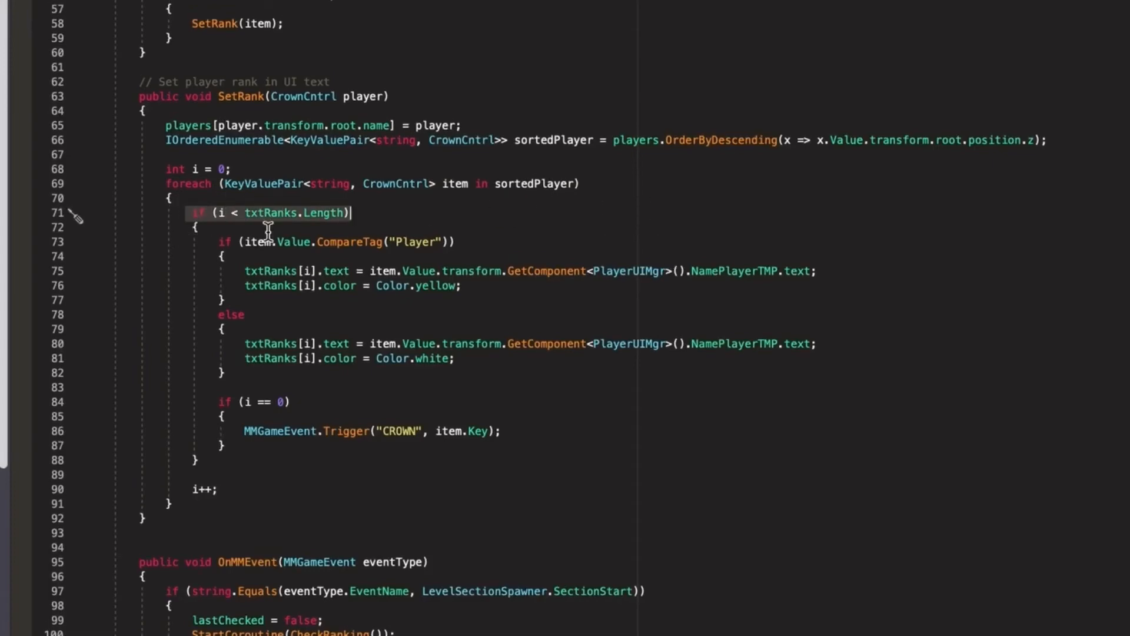
pyautogui.scroll(3)
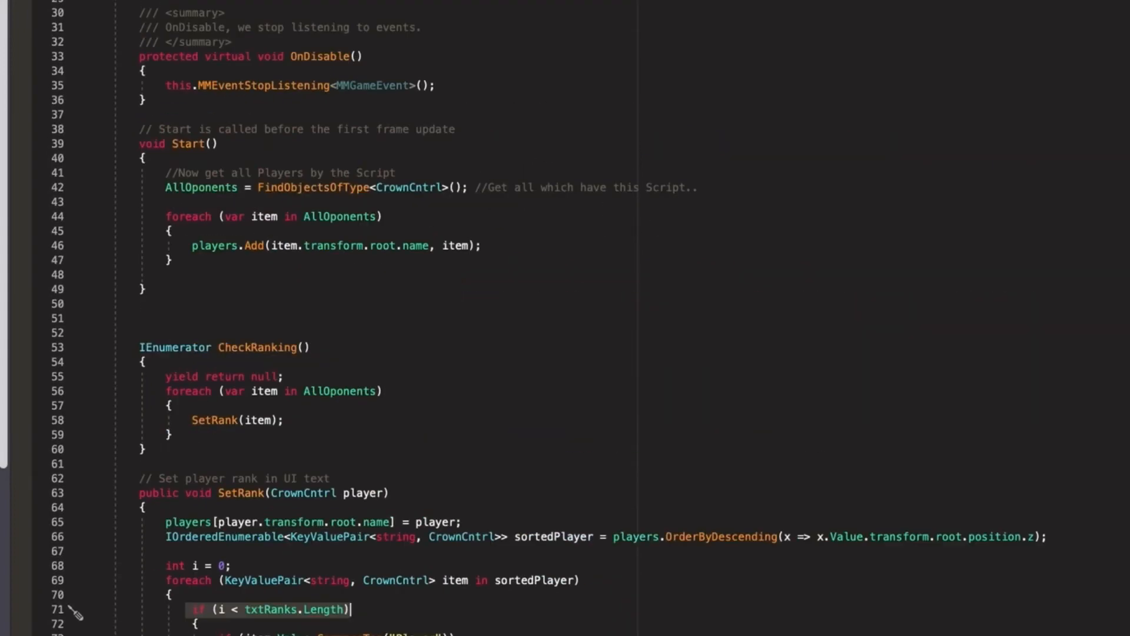
pyautogui.doubleClick(270, 609)
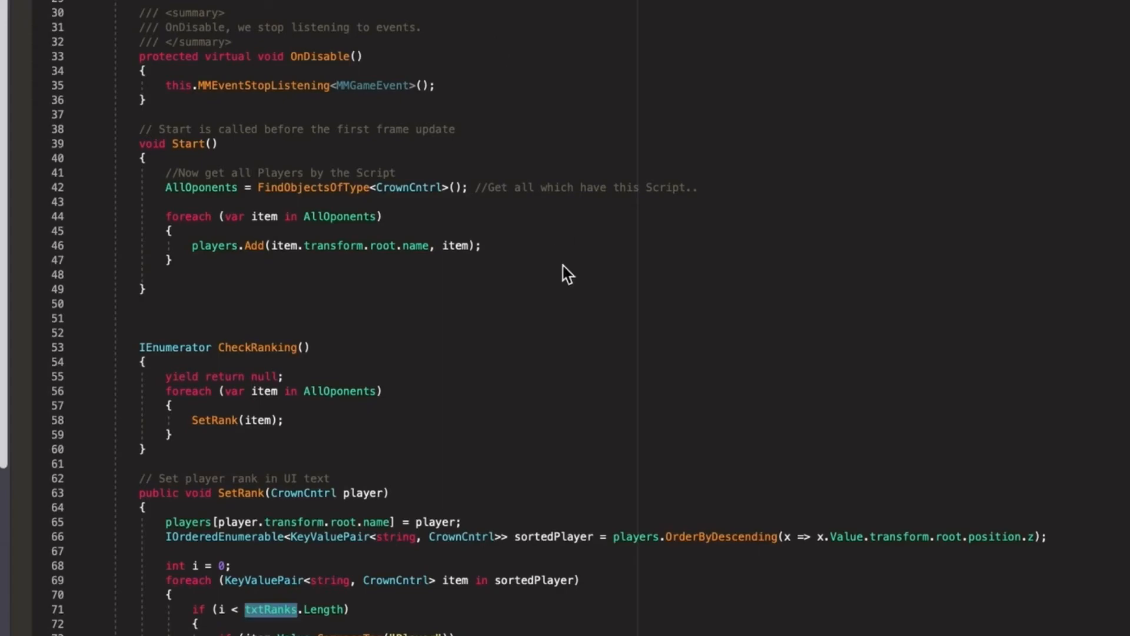
pyautogui.scroll(-3)
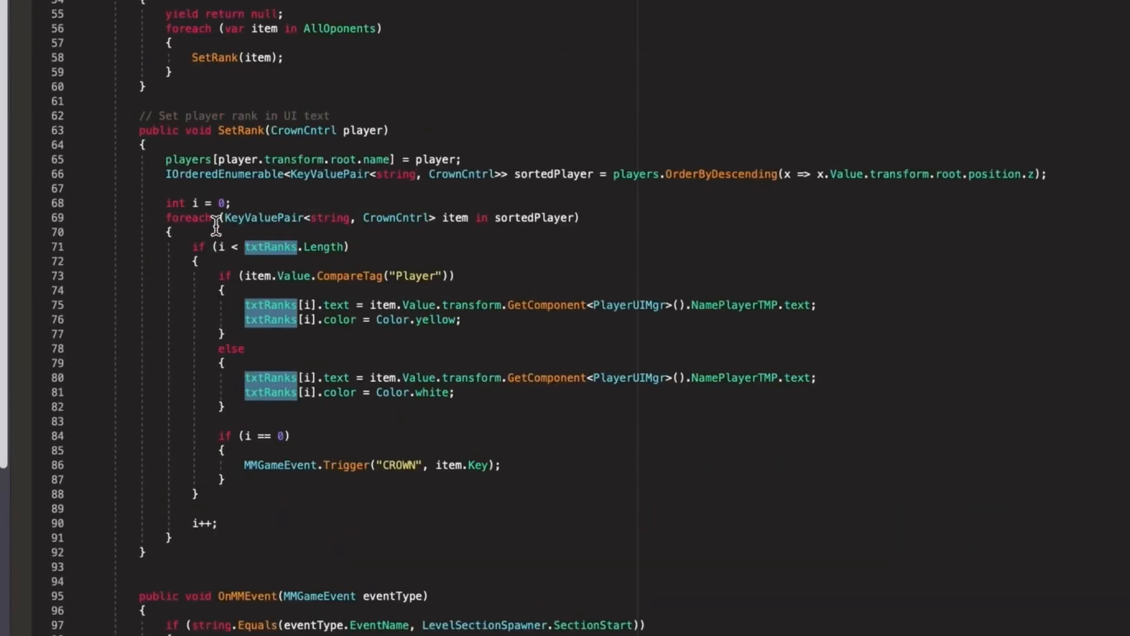
pyautogui.moveTo(325, 235)
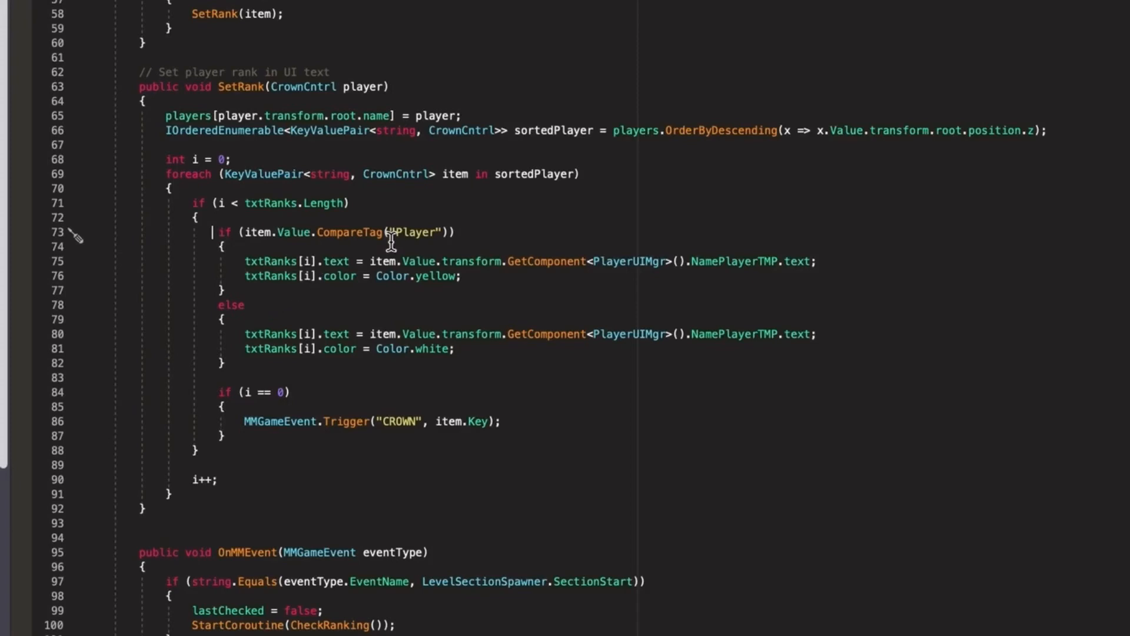
pyautogui.moveTo(301, 325)
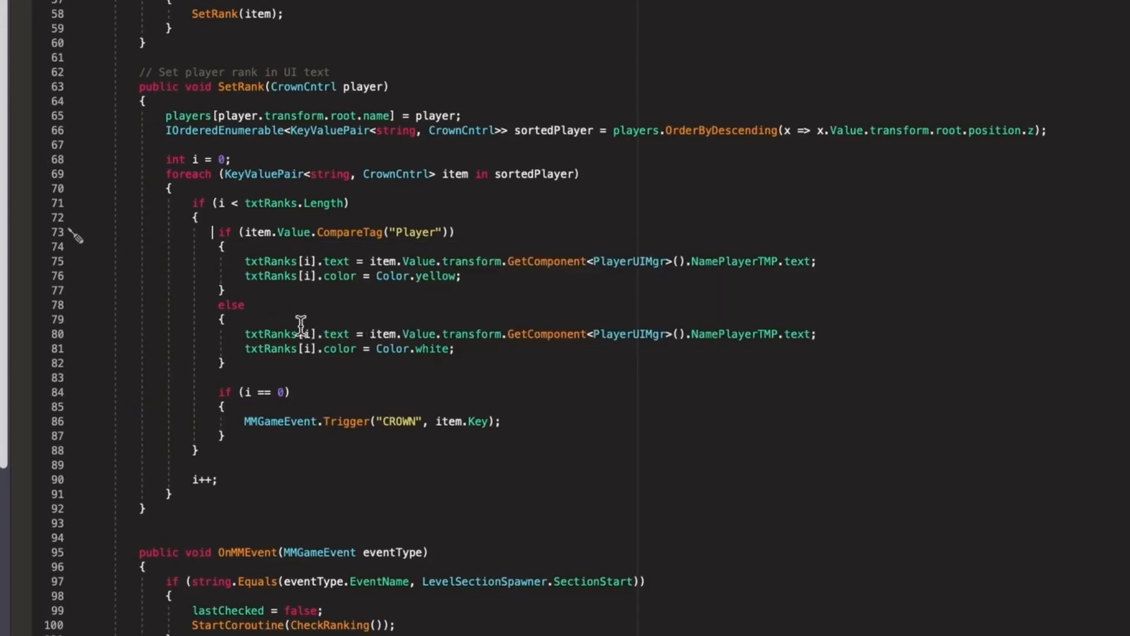
pyautogui.moveTo(290, 231)
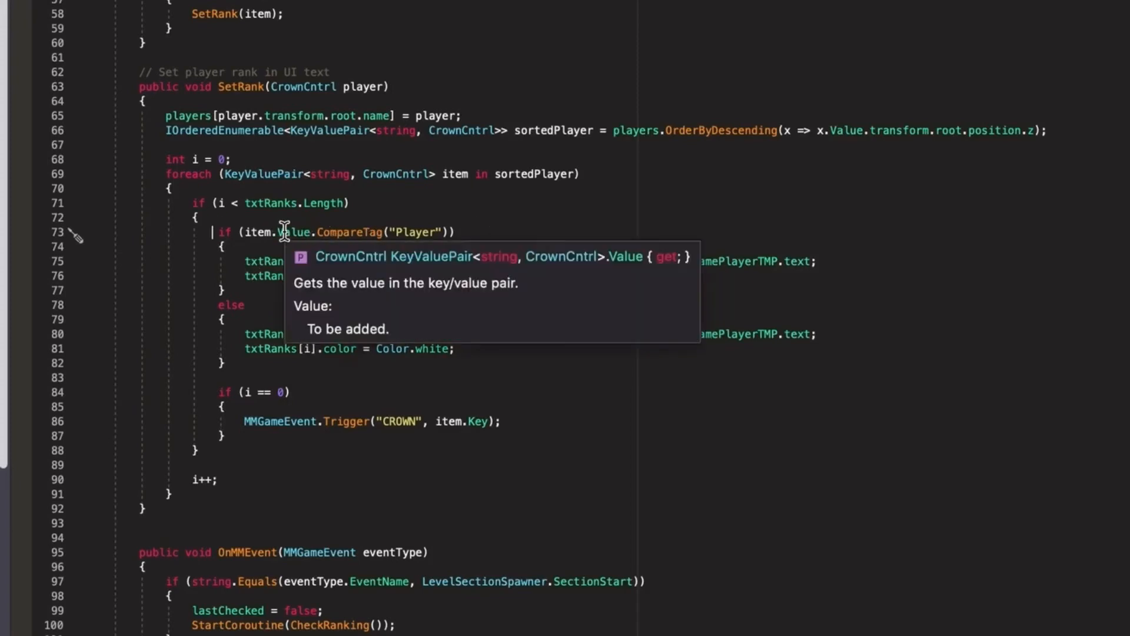
pyautogui.moveTo(445, 174)
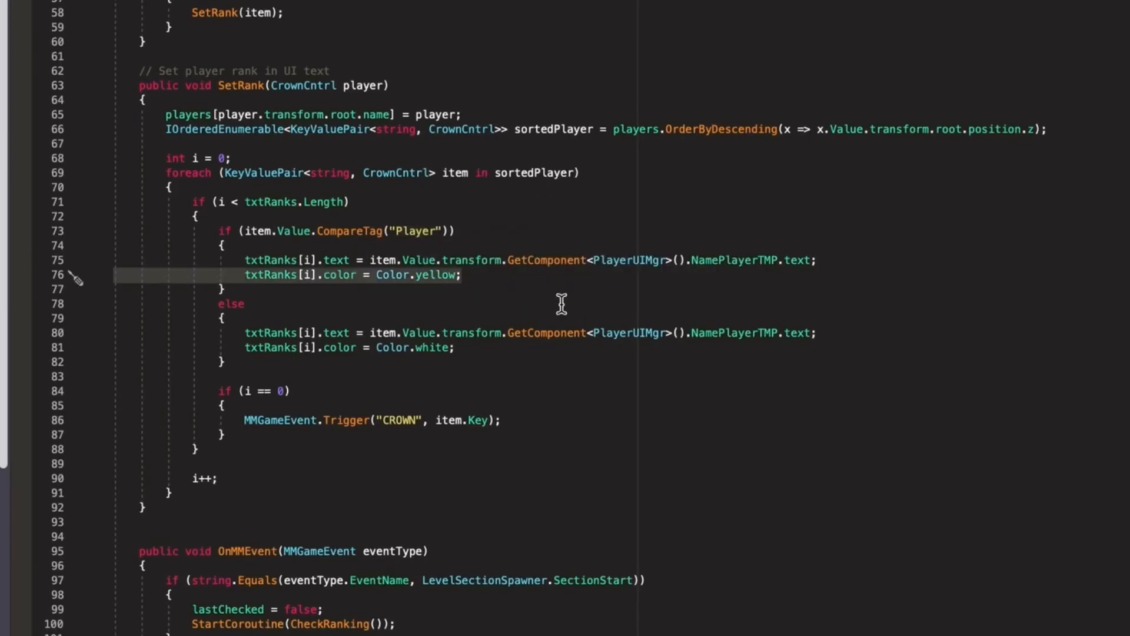
pyautogui.moveTo(462, 385)
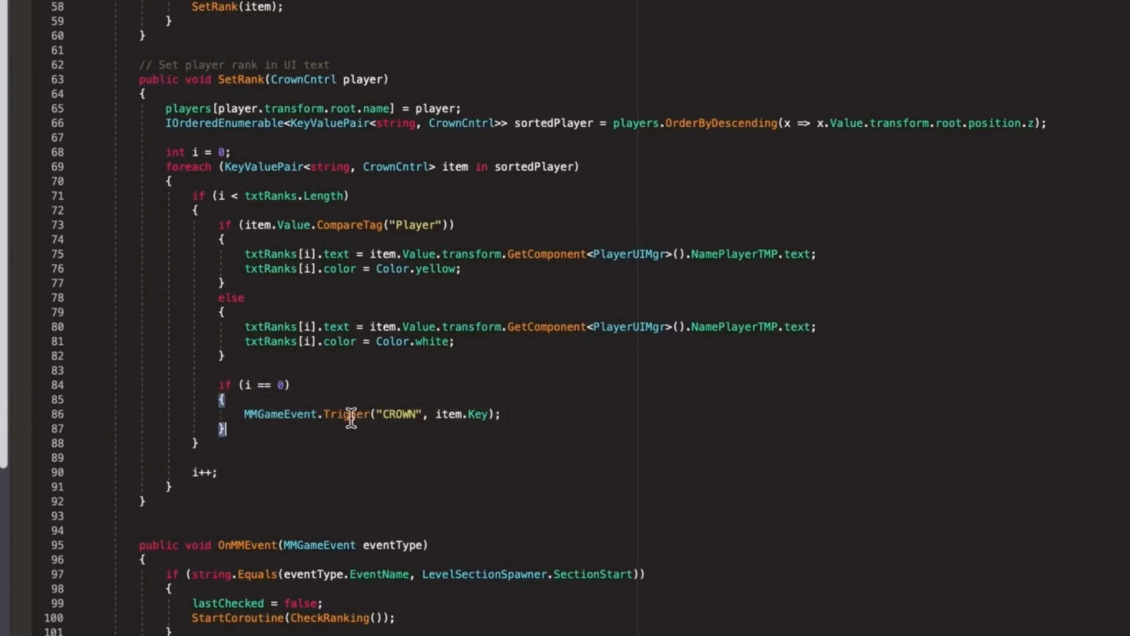
pyautogui.doubleClick(279, 413)
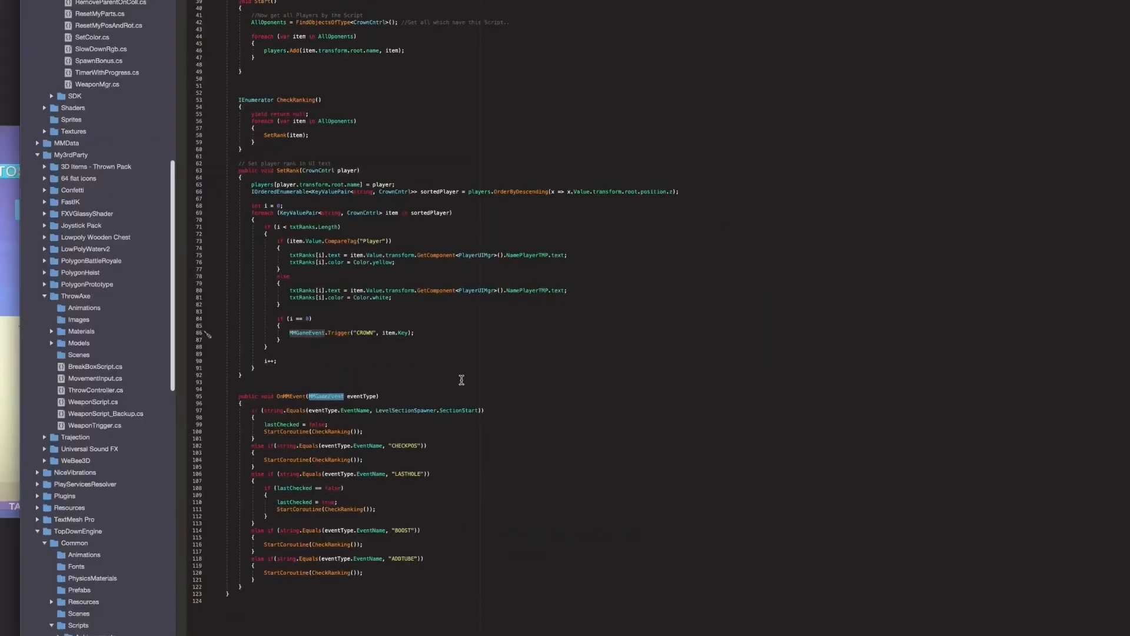
# - Review RankingManager, highlighting where player name text is read and rank text assigned
pyautogui.scroll(3)
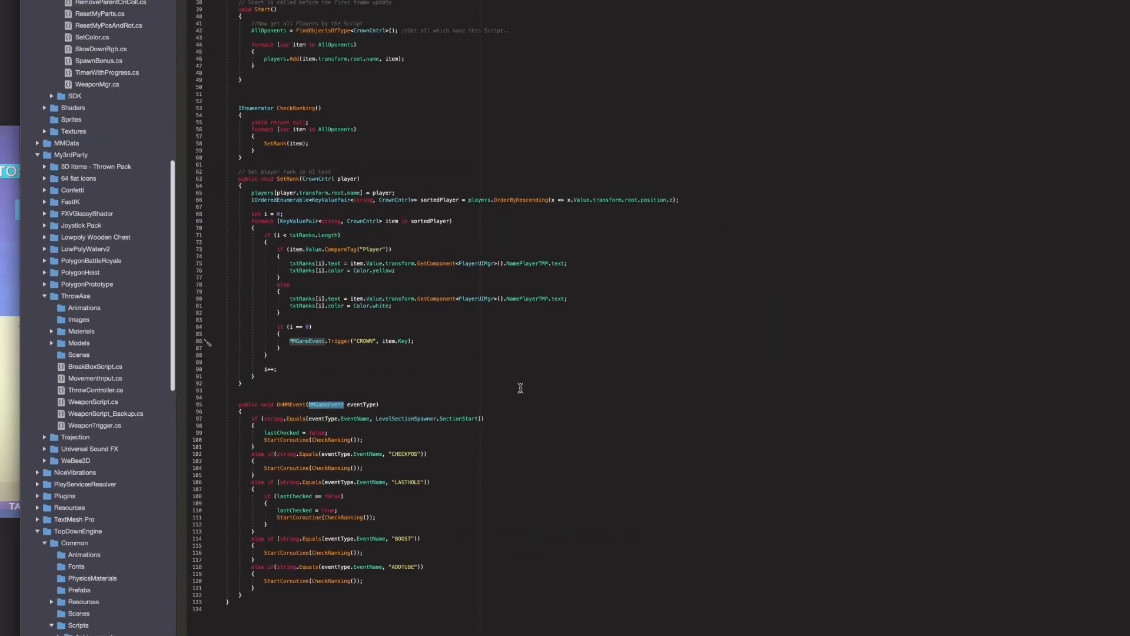
pyautogui.scroll(3)
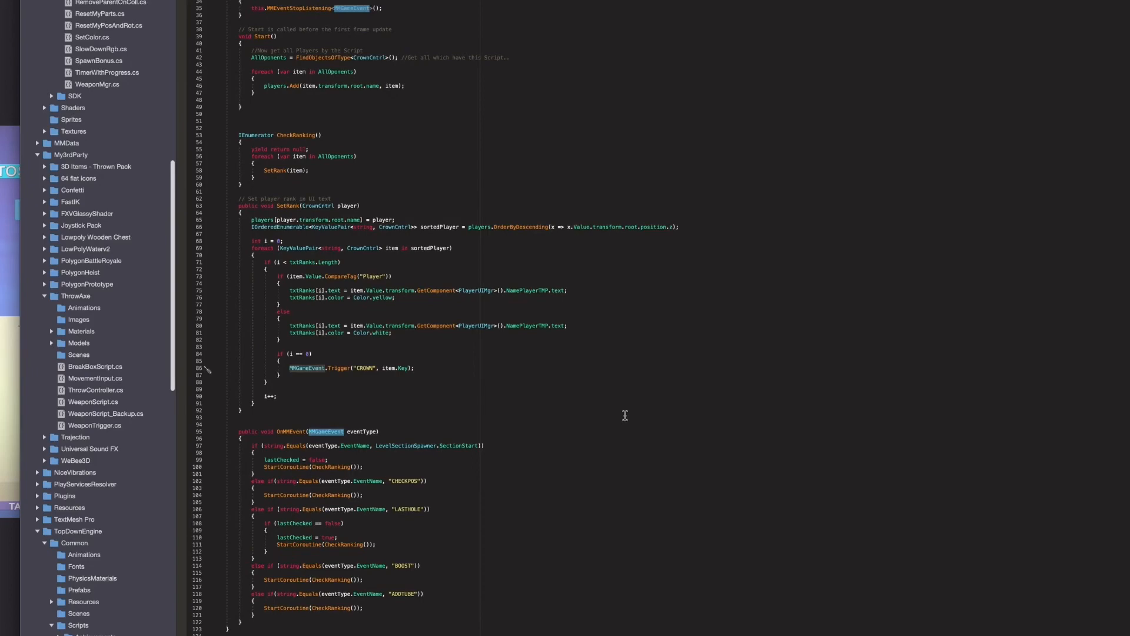
pyautogui.scroll(3)
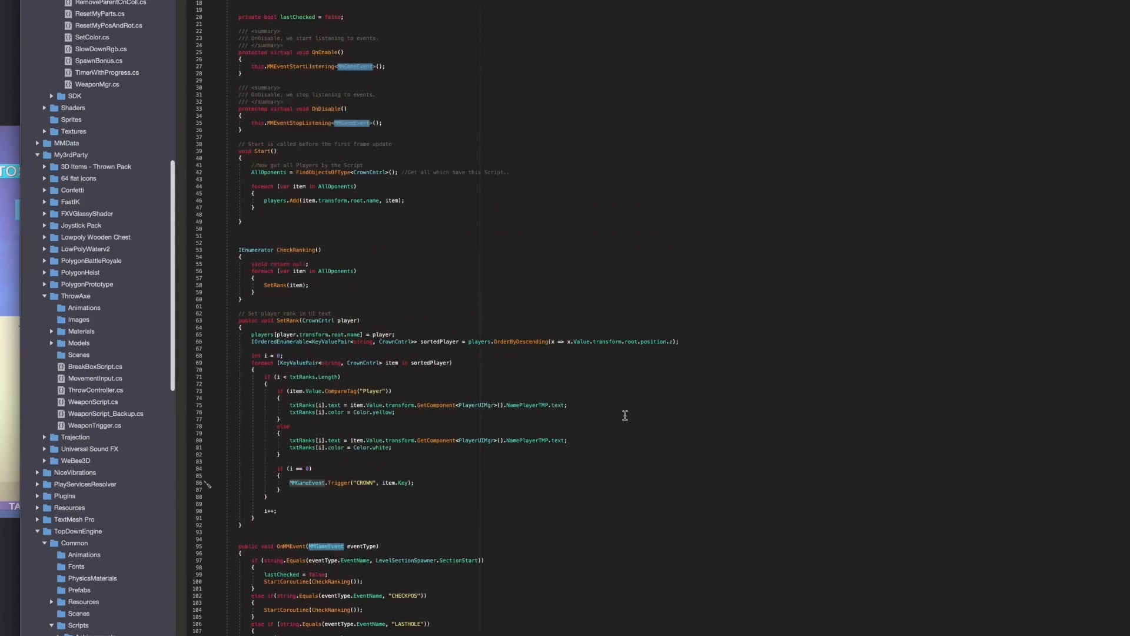
pyautogui.scroll(-3)
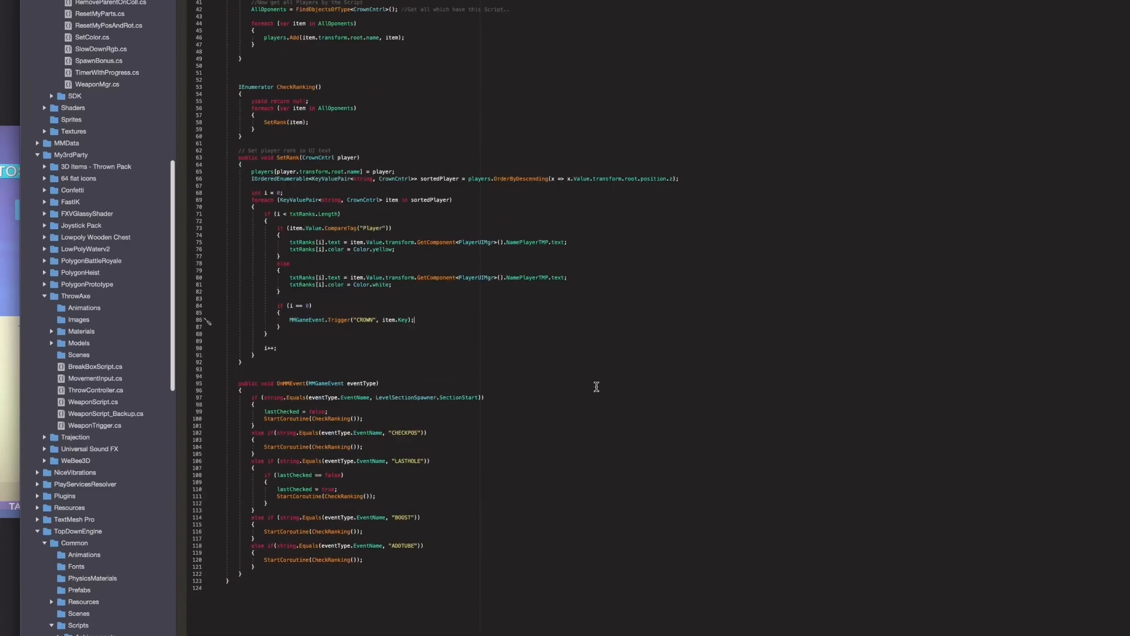
pyautogui.scroll(3)
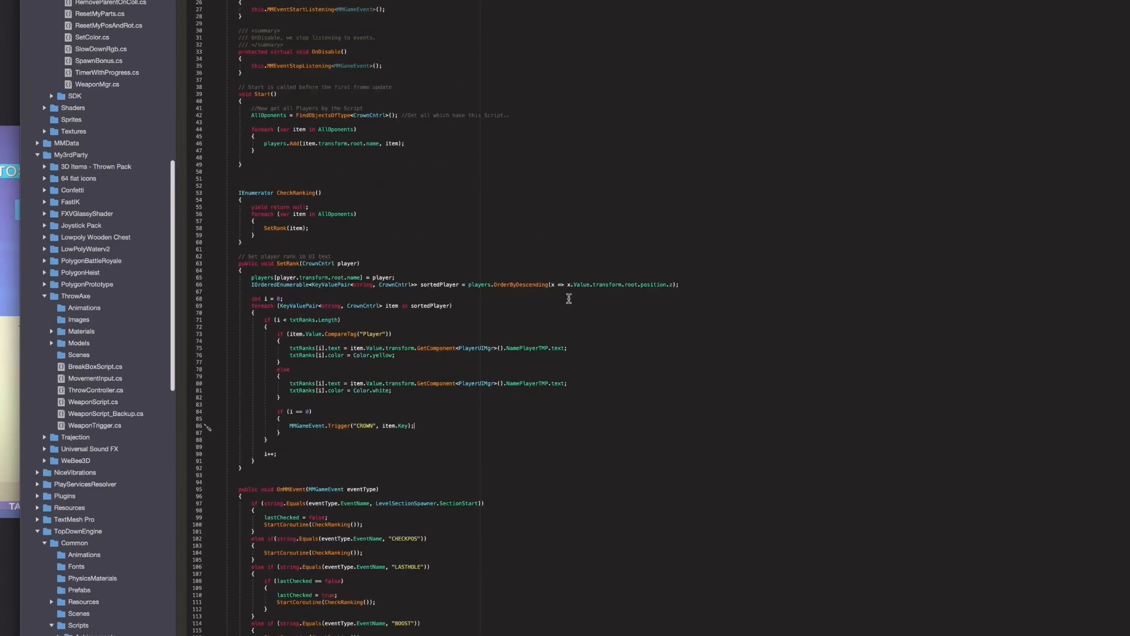
pyautogui.moveTo(296, 304)
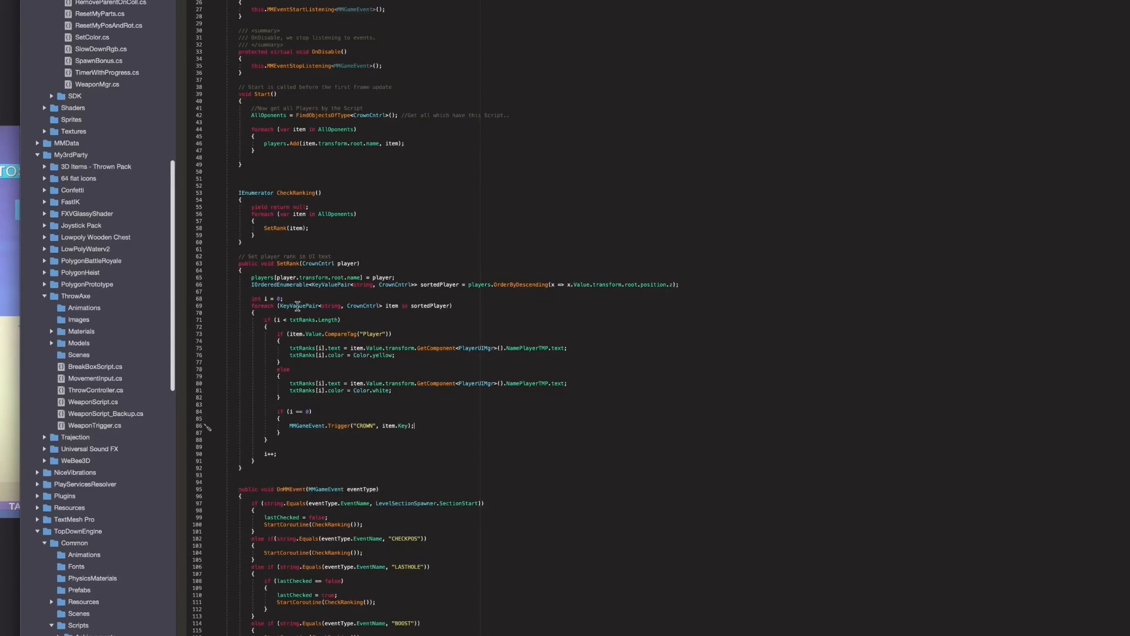
pyautogui.moveTo(451, 377)
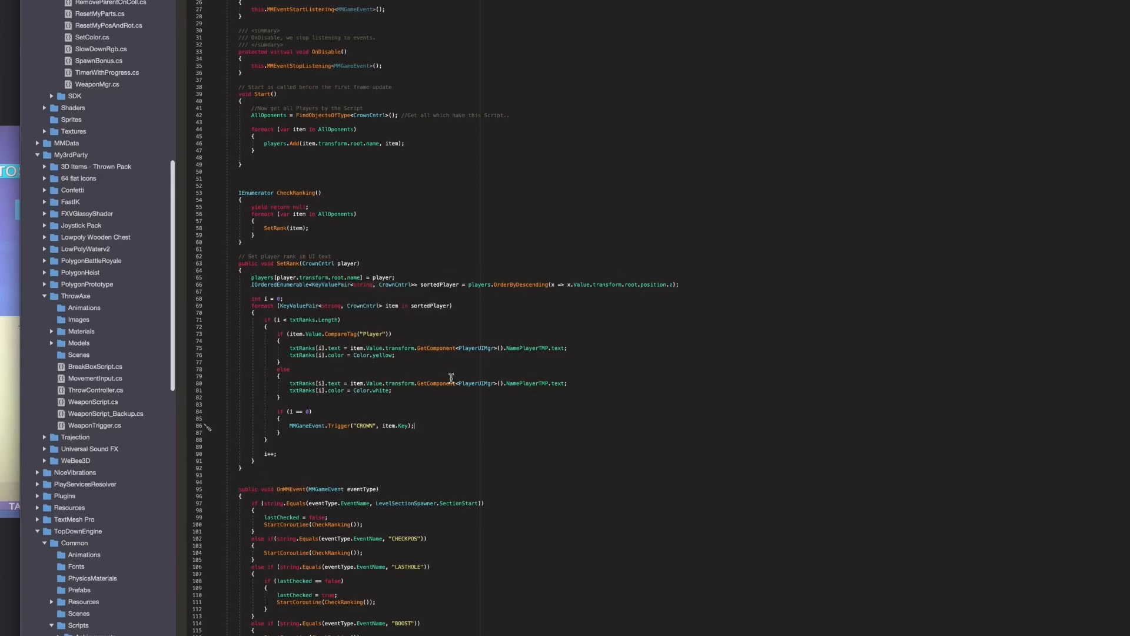
pyautogui.moveTo(349, 312)
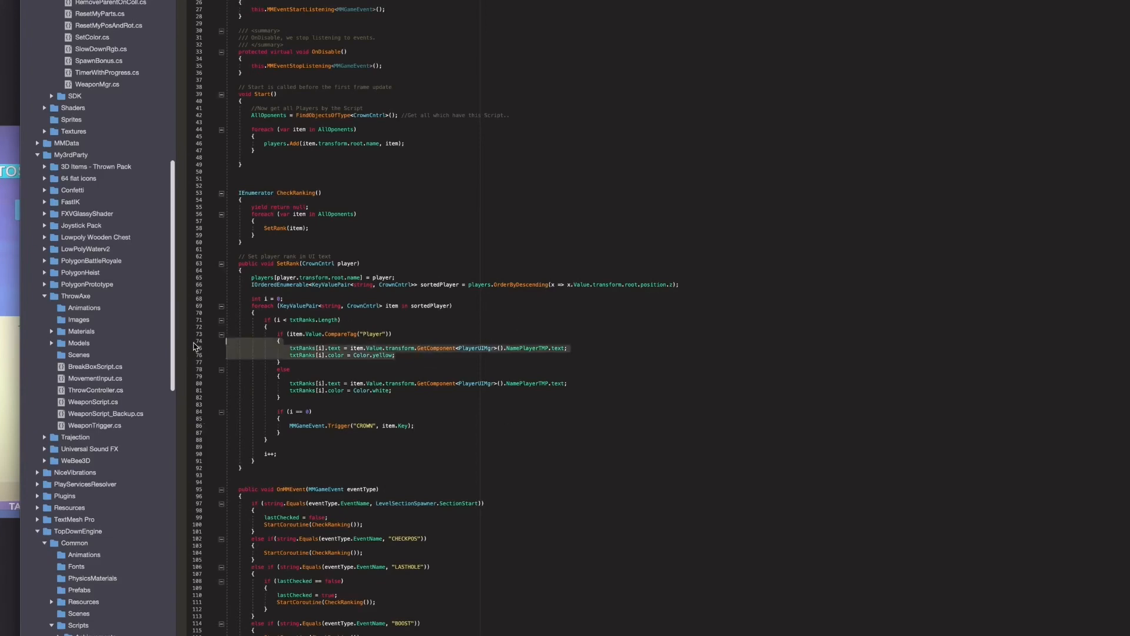
pyautogui.moveTo(566, 391)
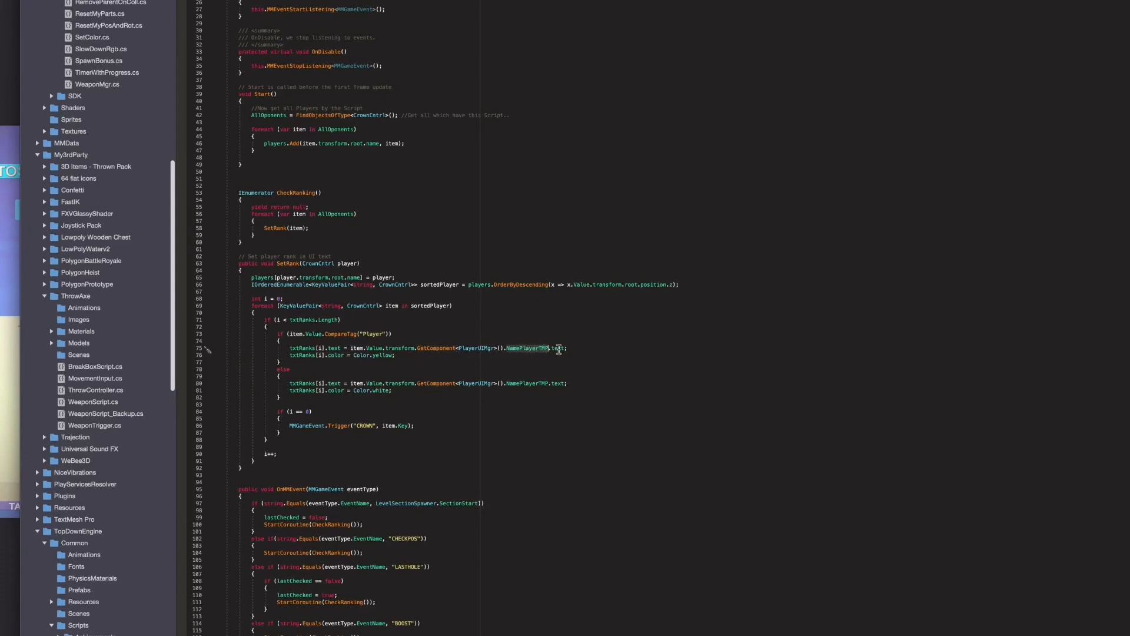
pyautogui.doubleClick(331, 348)
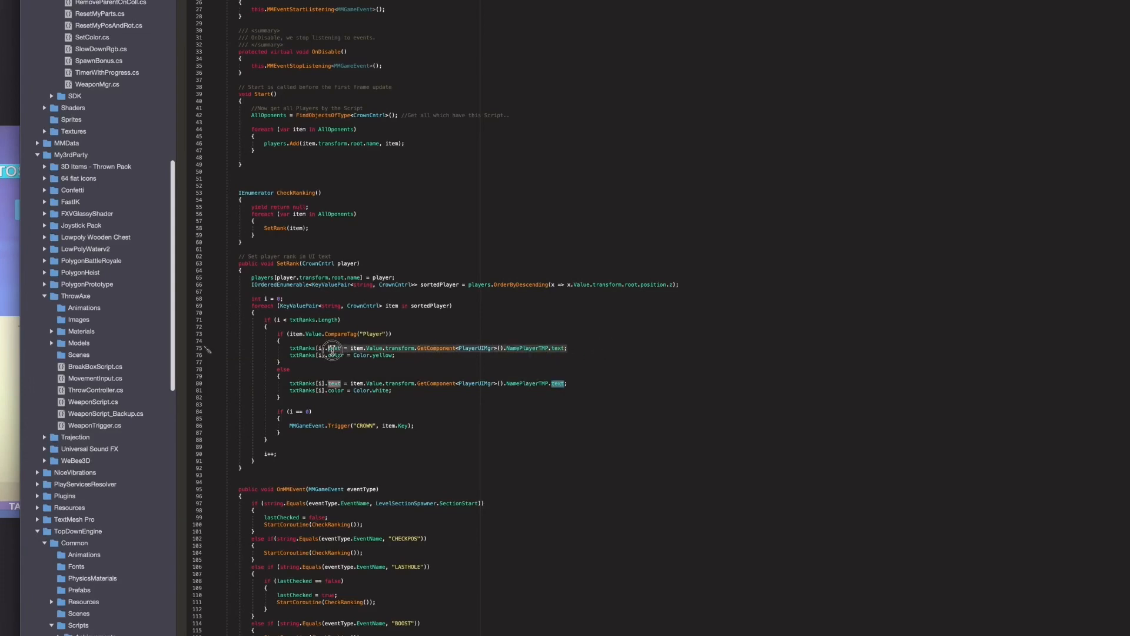
pyautogui.doubleClick(388, 305)
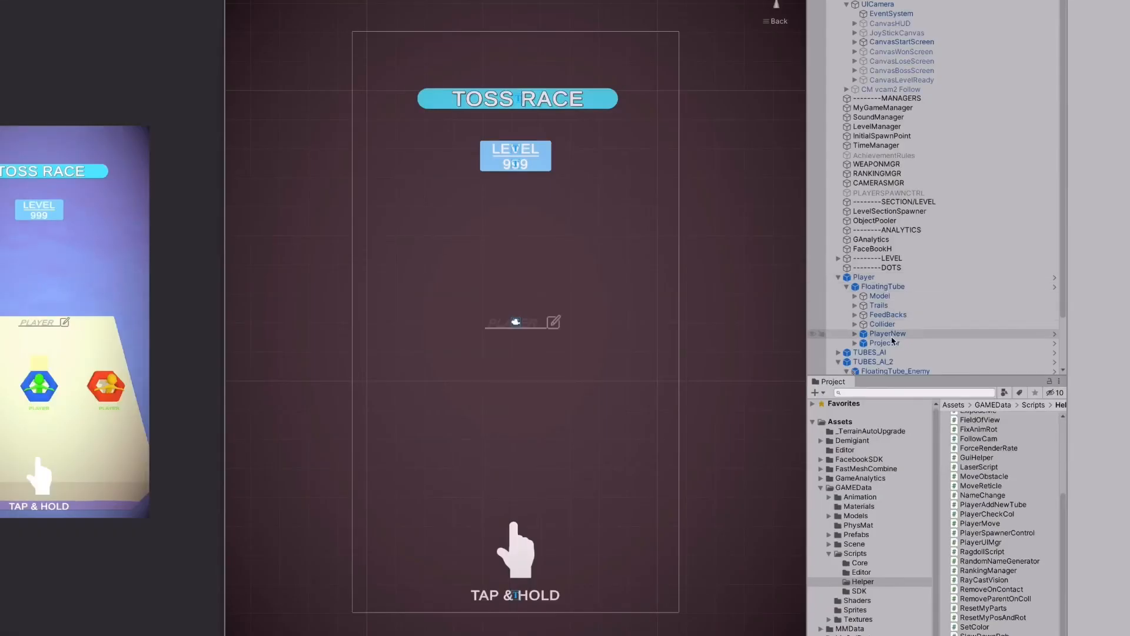
# - Inspect PlayerNew, its UI > NAME text, and the Enemy's Player UI Mgr
pyautogui.click(887, 333)
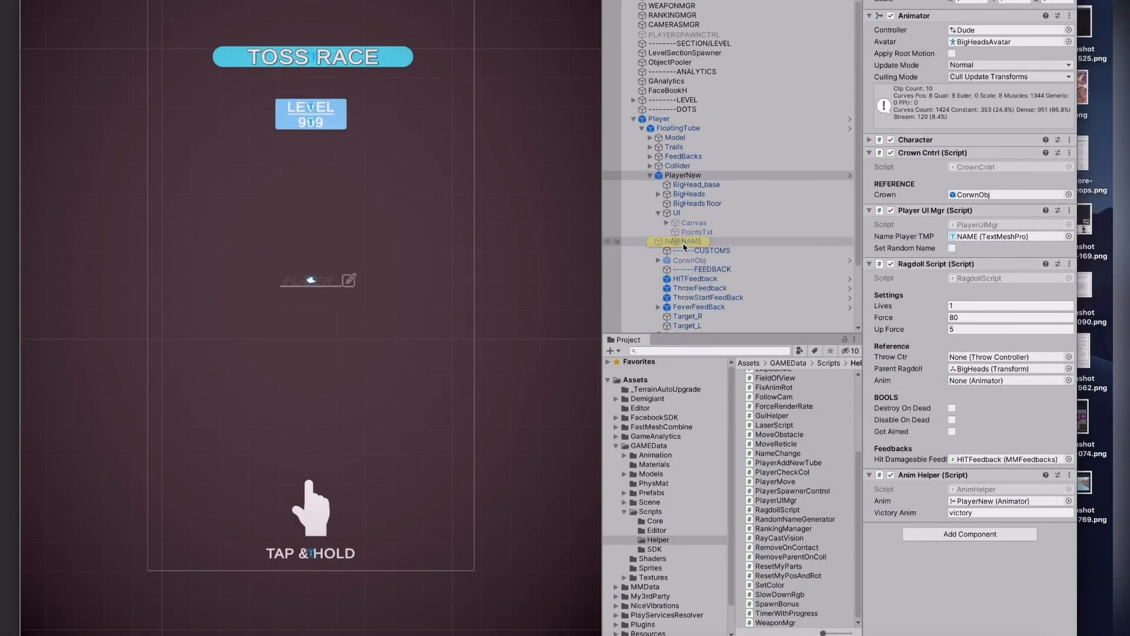
pyautogui.click(691, 240)
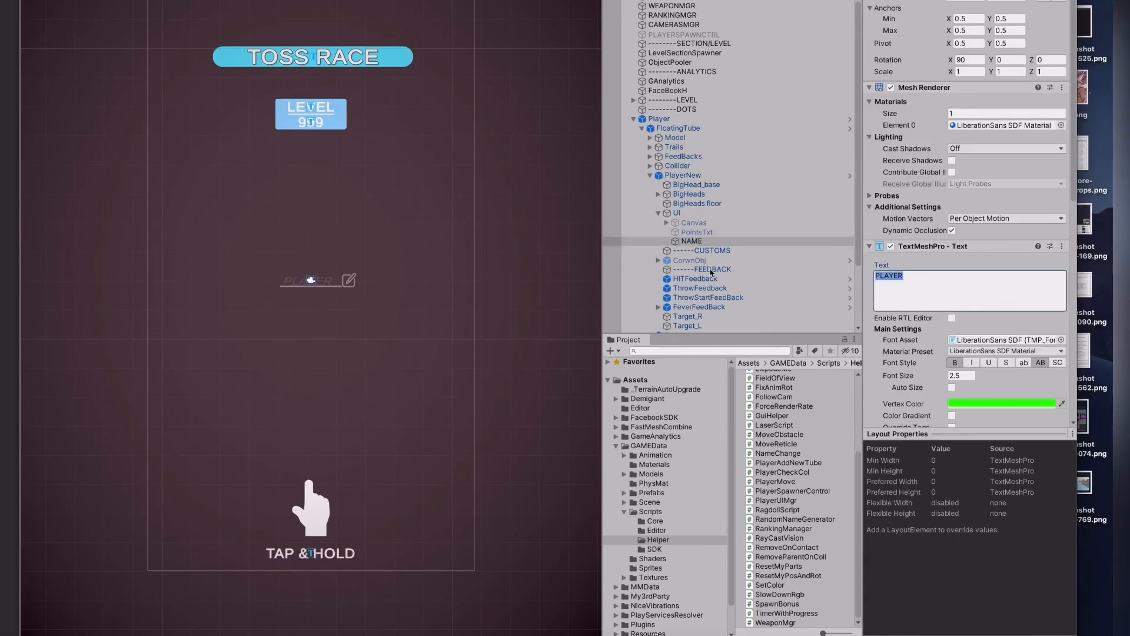
pyautogui.scroll(-3)
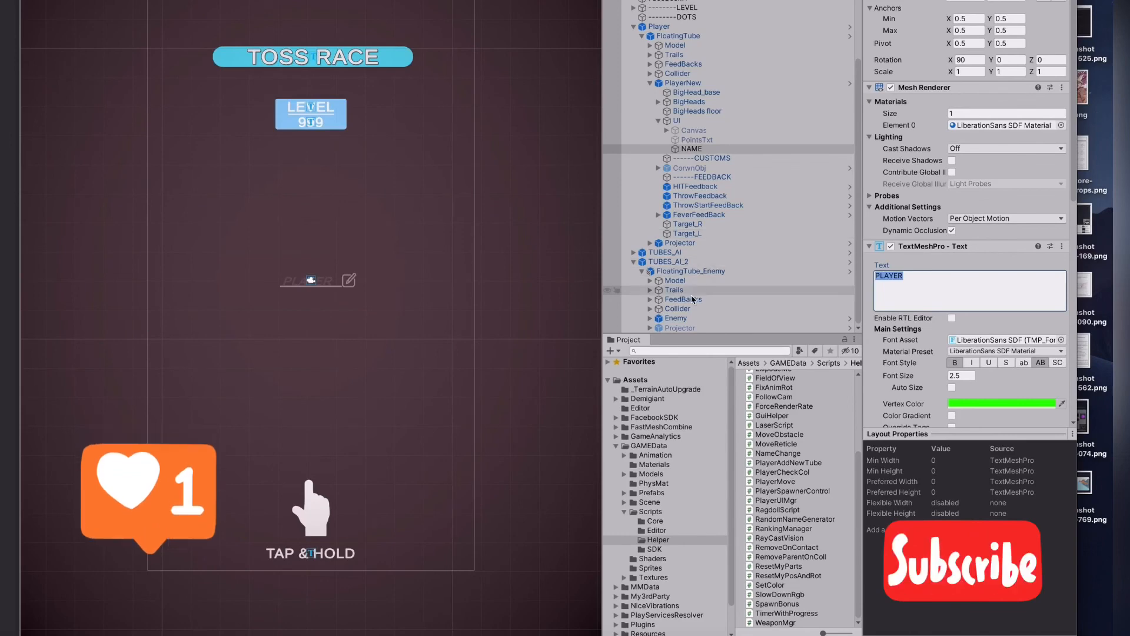
pyautogui.click(674, 317)
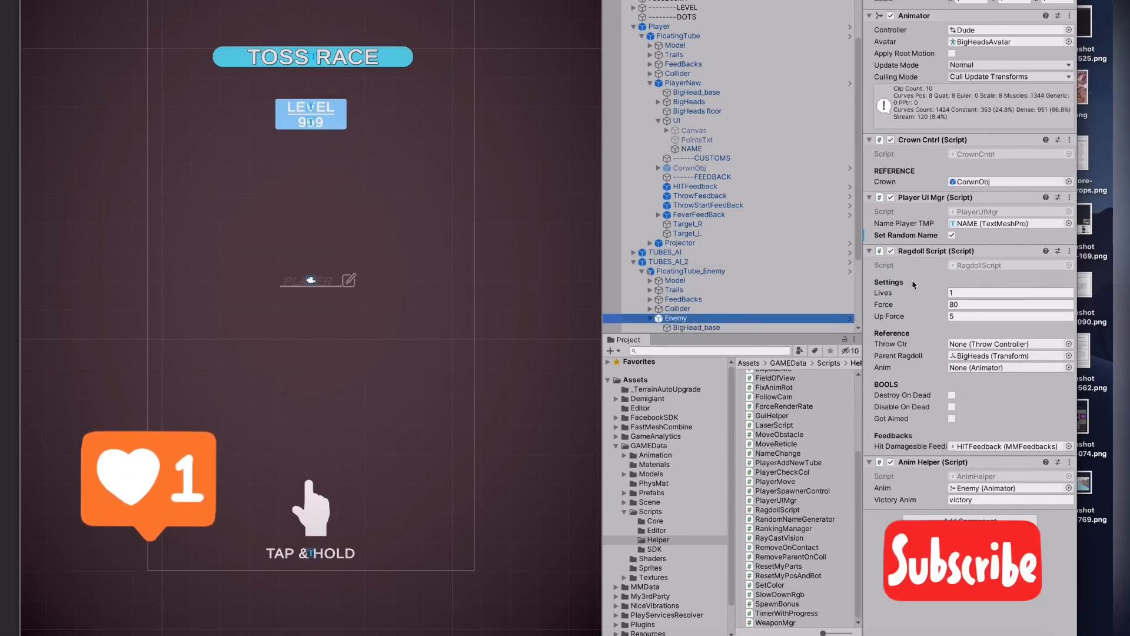
# - Check the enemy's NAME text, then reselect the player's NAME and select its PLAYER text
pyautogui.click(683, 244)
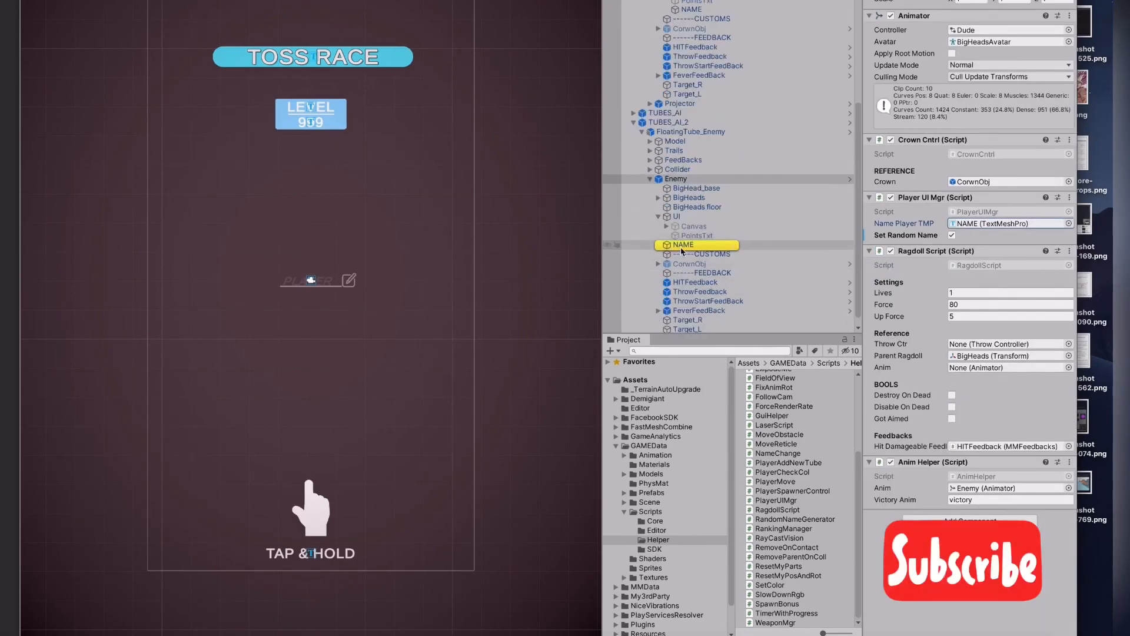
pyautogui.click(683, 244)
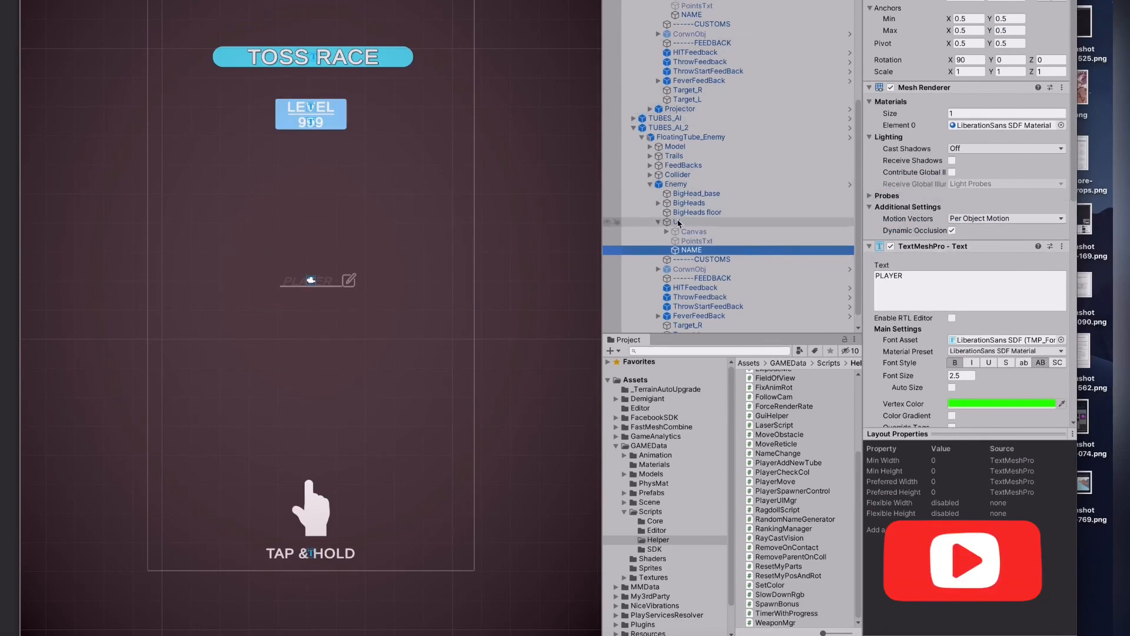
pyautogui.click(675, 183)
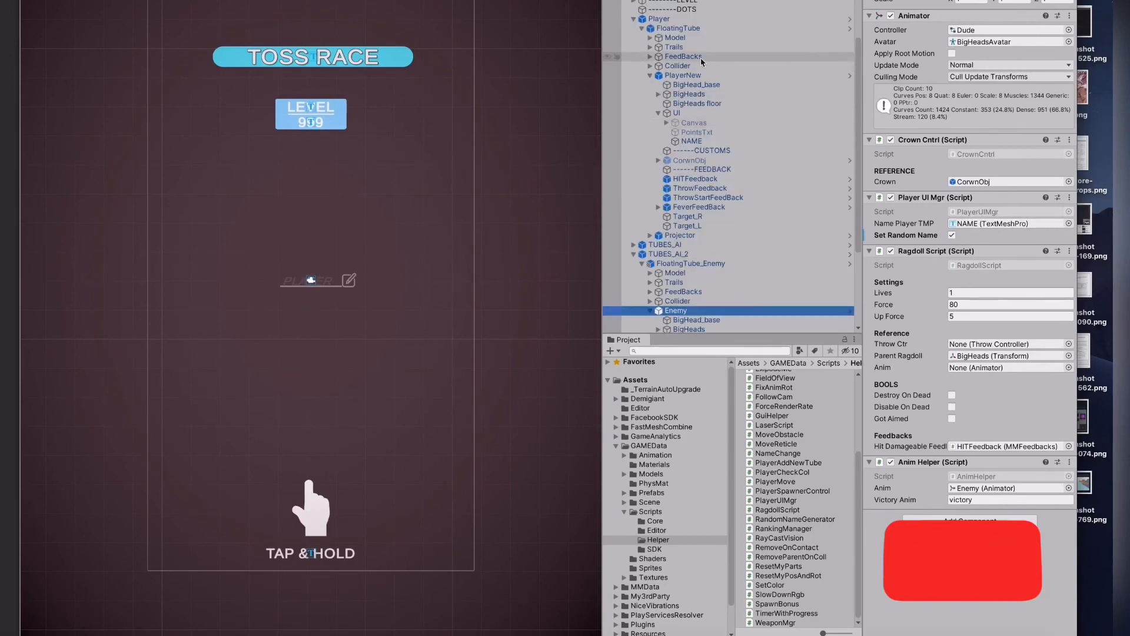
pyautogui.click(691, 142)
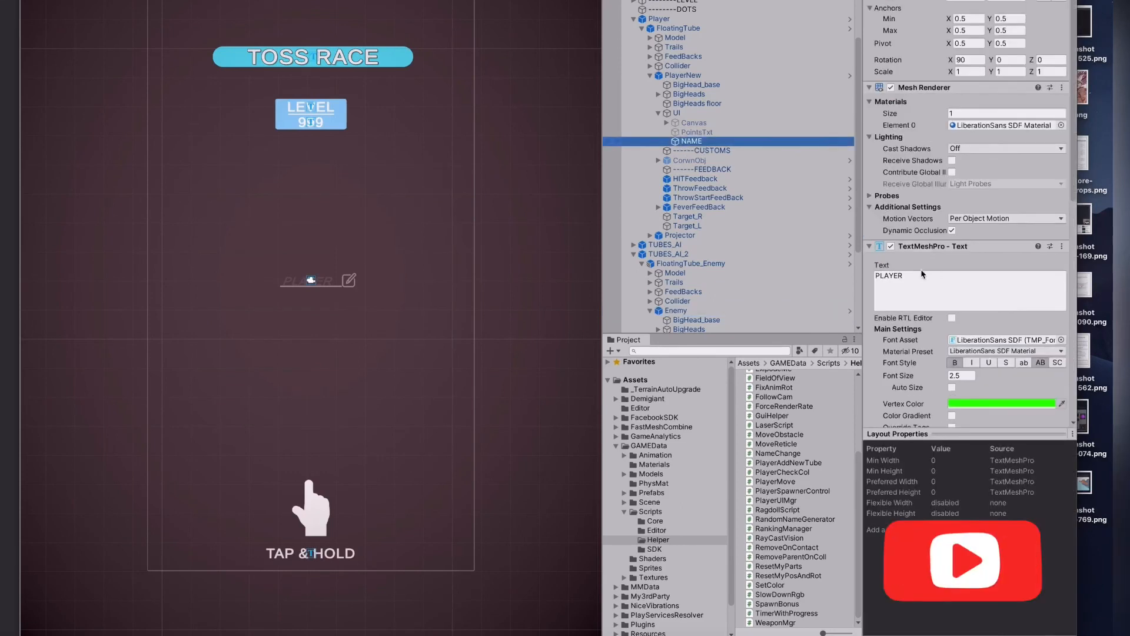
pyautogui.tripleClick(889, 275)
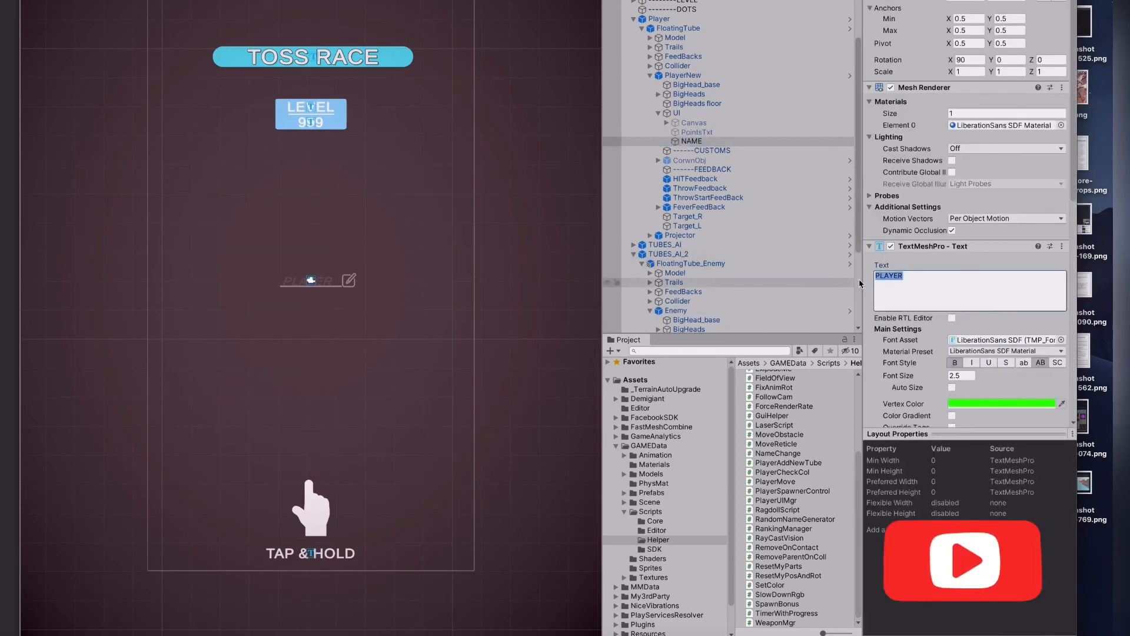